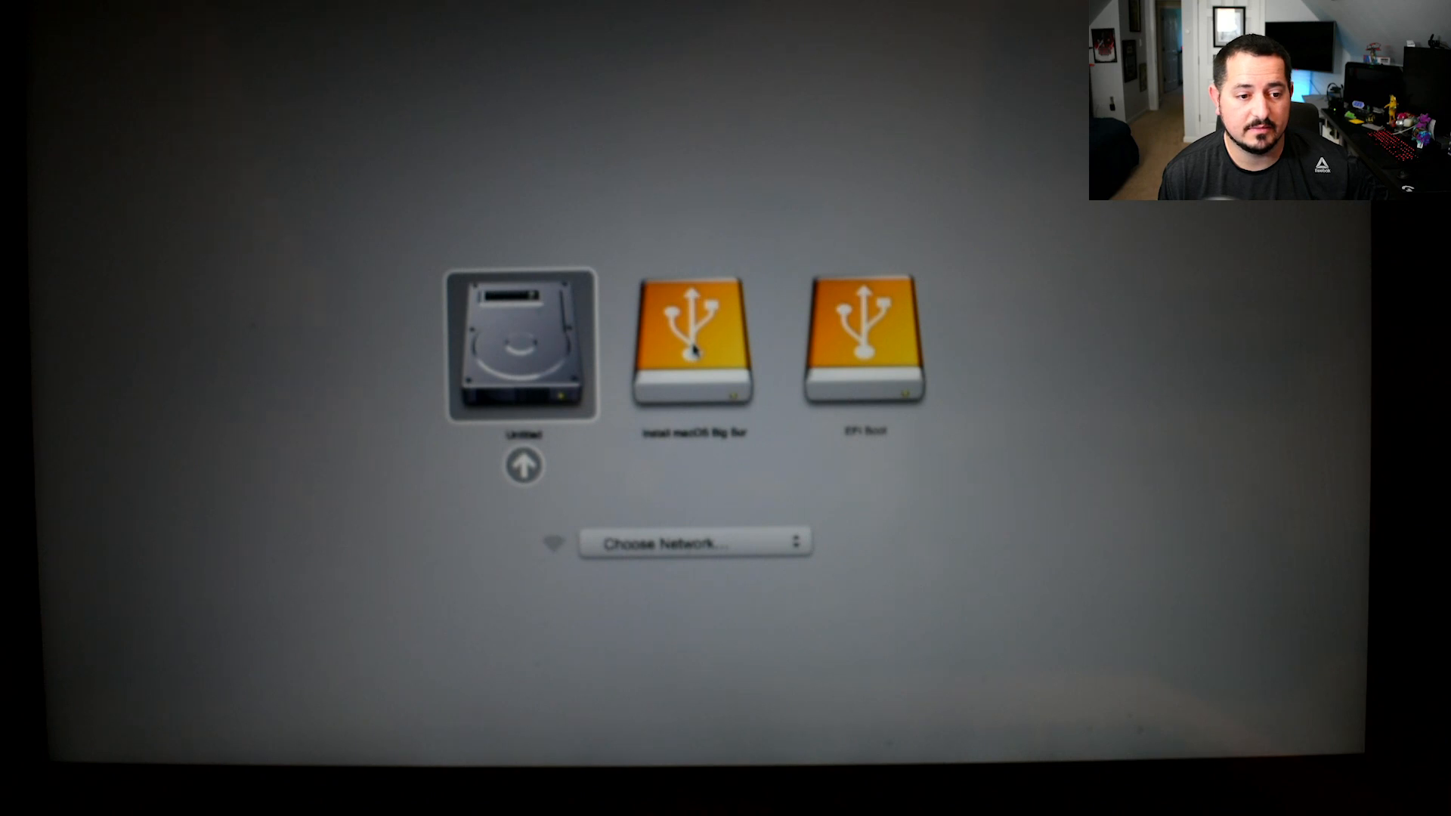
- Boot the Mac from the Install macOS Big Sur USB drive into recovery
{"action": "left_click", "coordinate": [692, 344]}
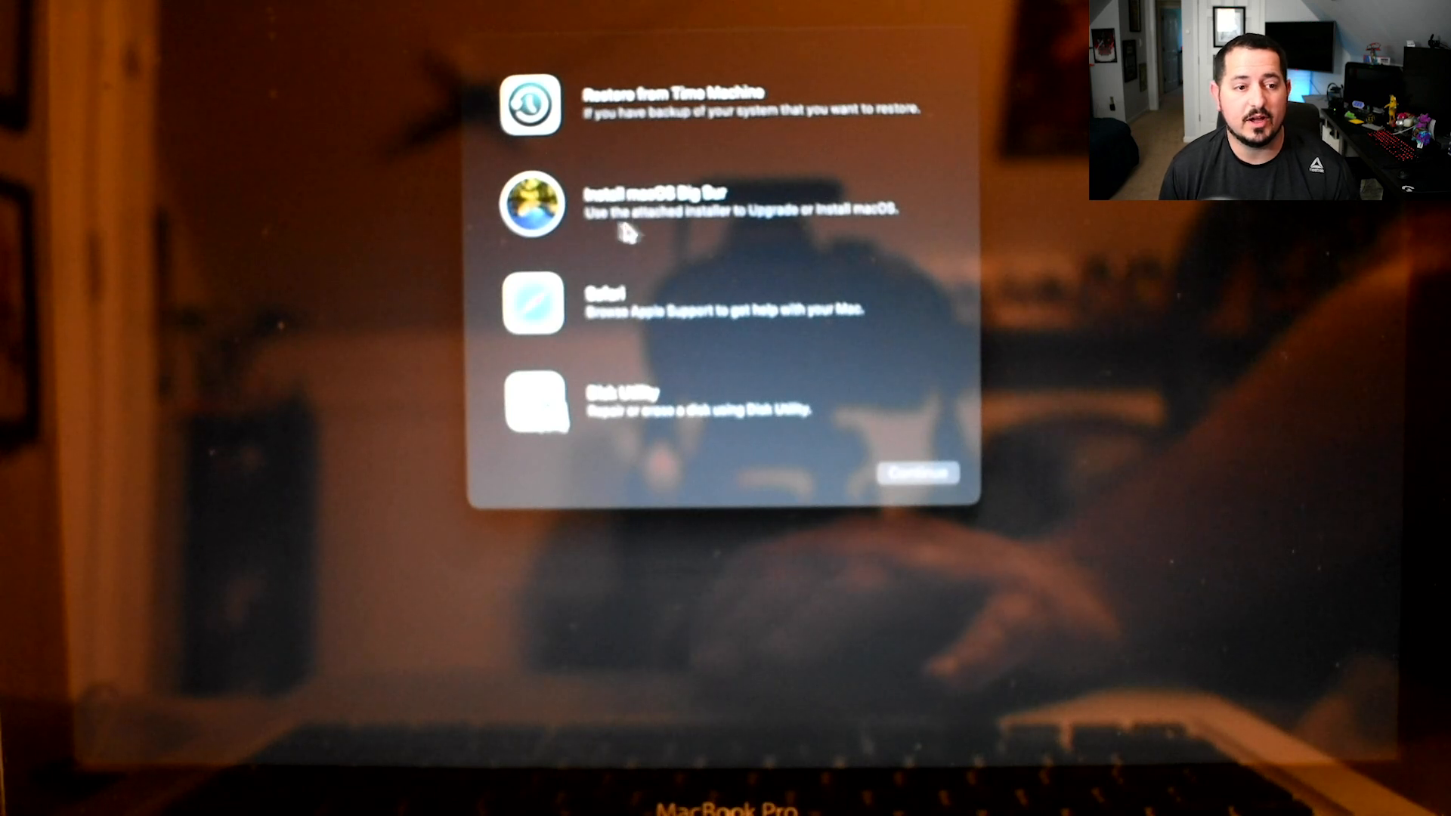
- Begin the Install macOS Big Sur flow and agree to the software license
{"action": "left_click", "coordinate": [722, 204]}
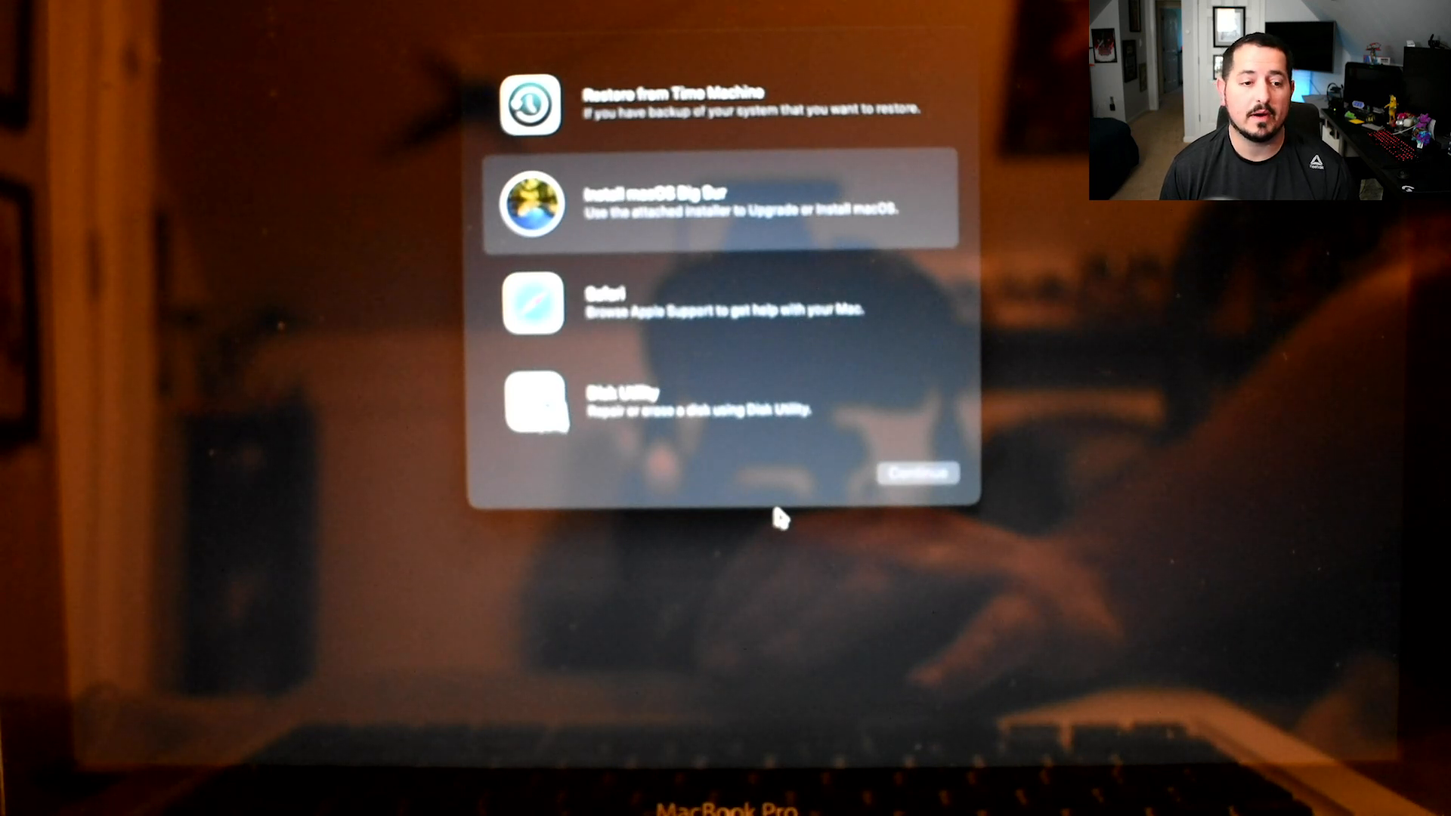
{"action": "left_click", "coordinate": [917, 473]}
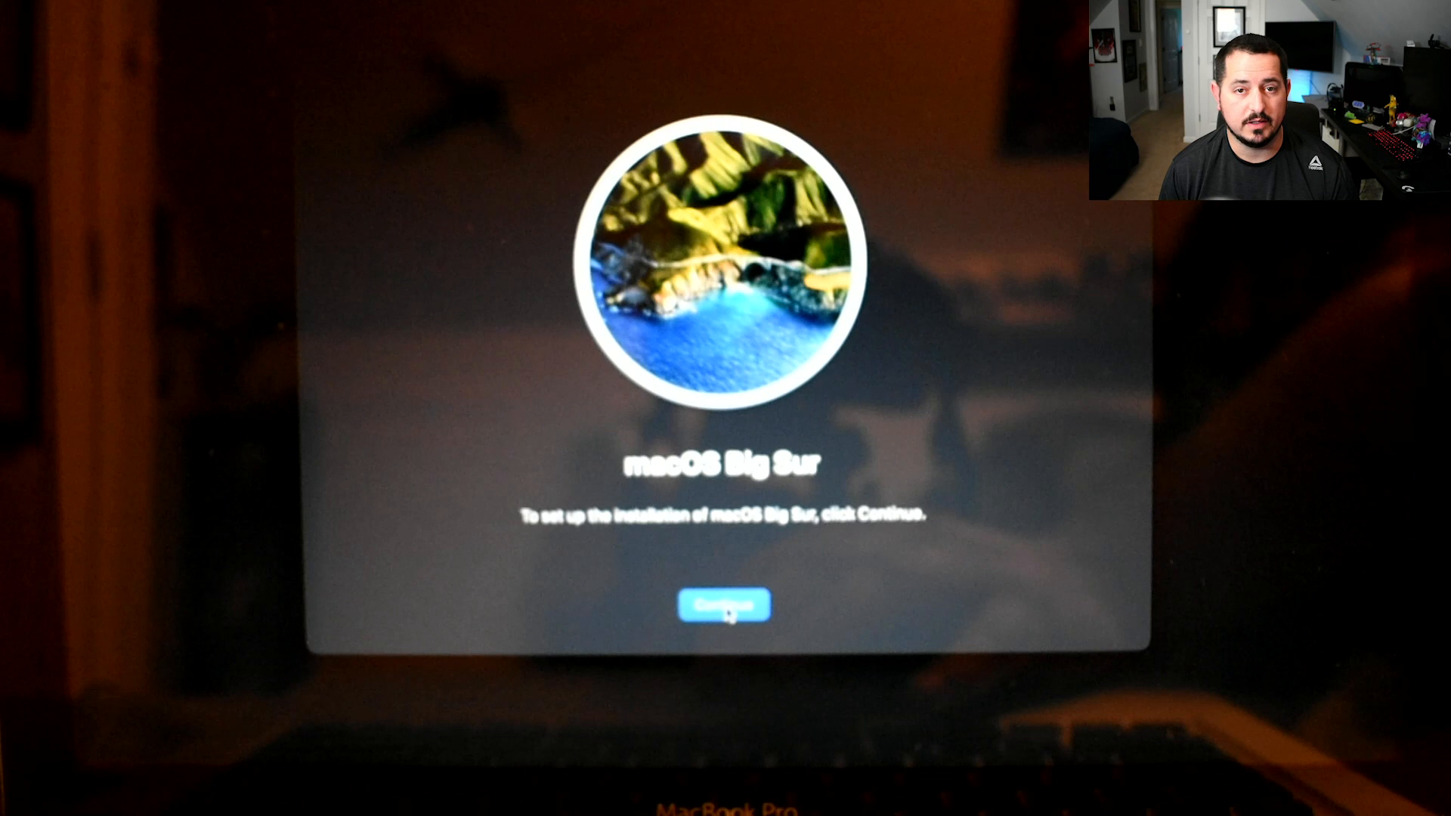
{"action": "left_click", "coordinate": [724, 604]}
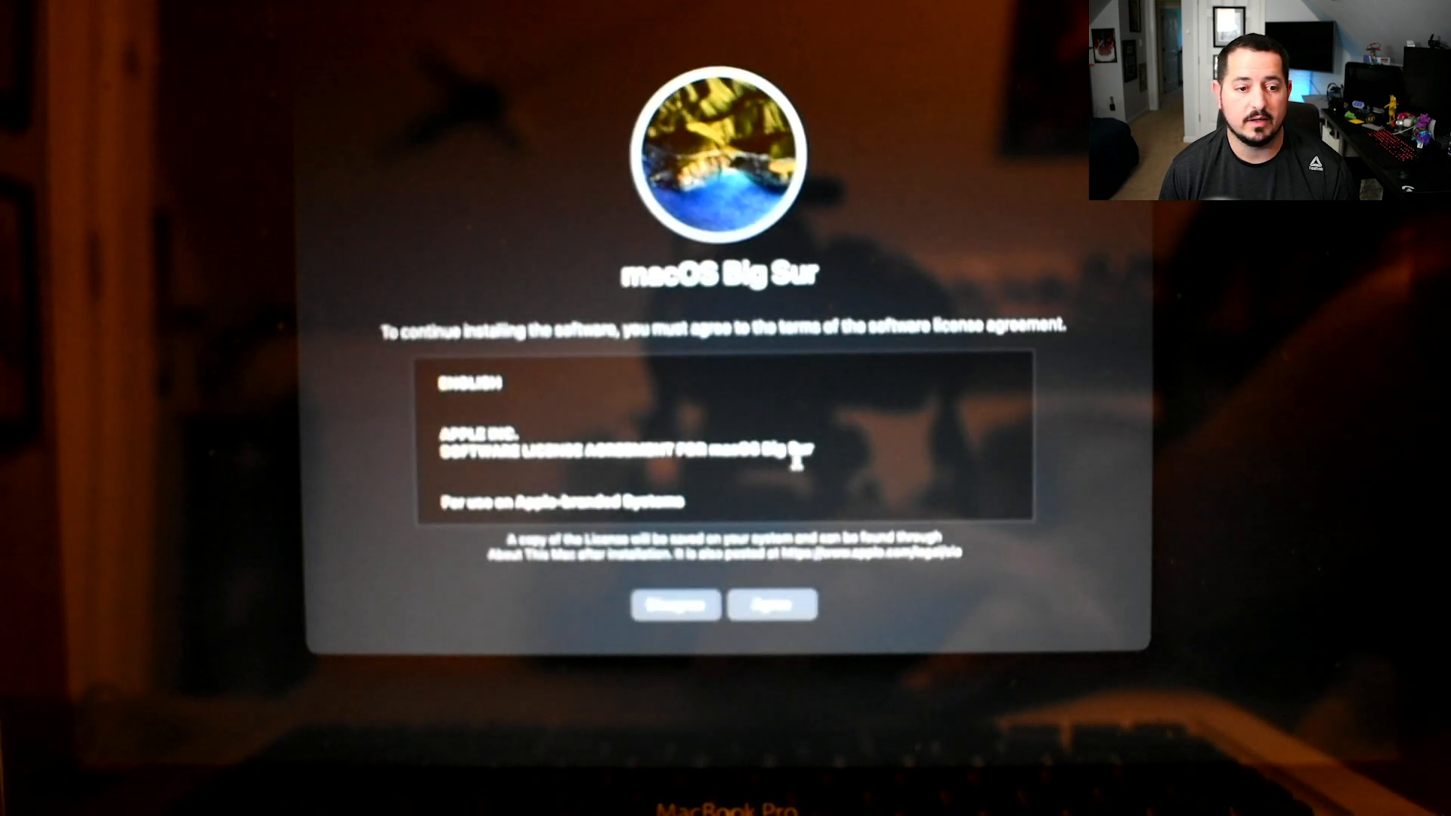
{"action": "left_click", "coordinate": [772, 605]}
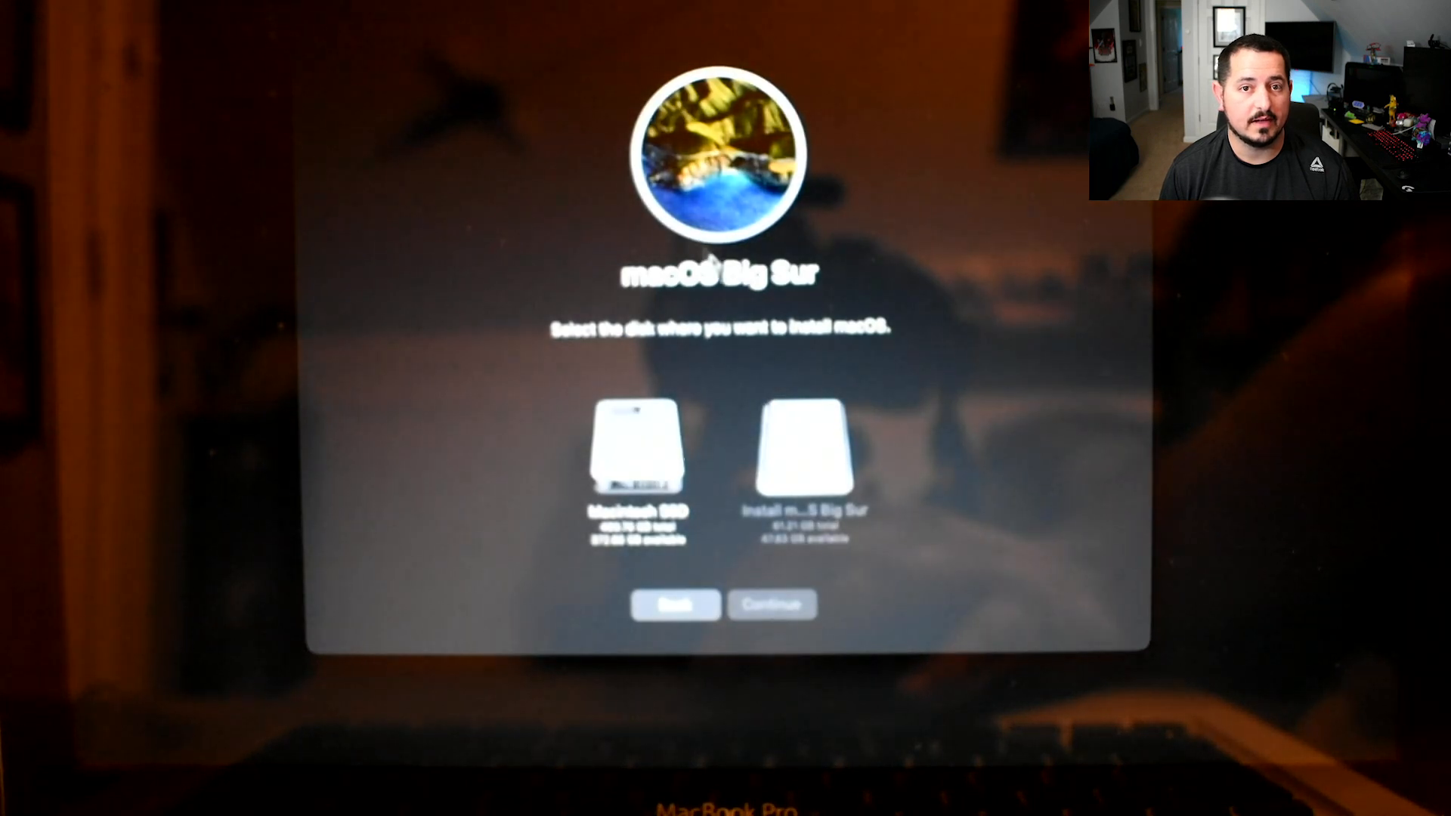
- Choose Macintosh SSD as the install disk and confirm installing Big Sur onto it
{"action": "left_click", "coordinate": [636, 448]}
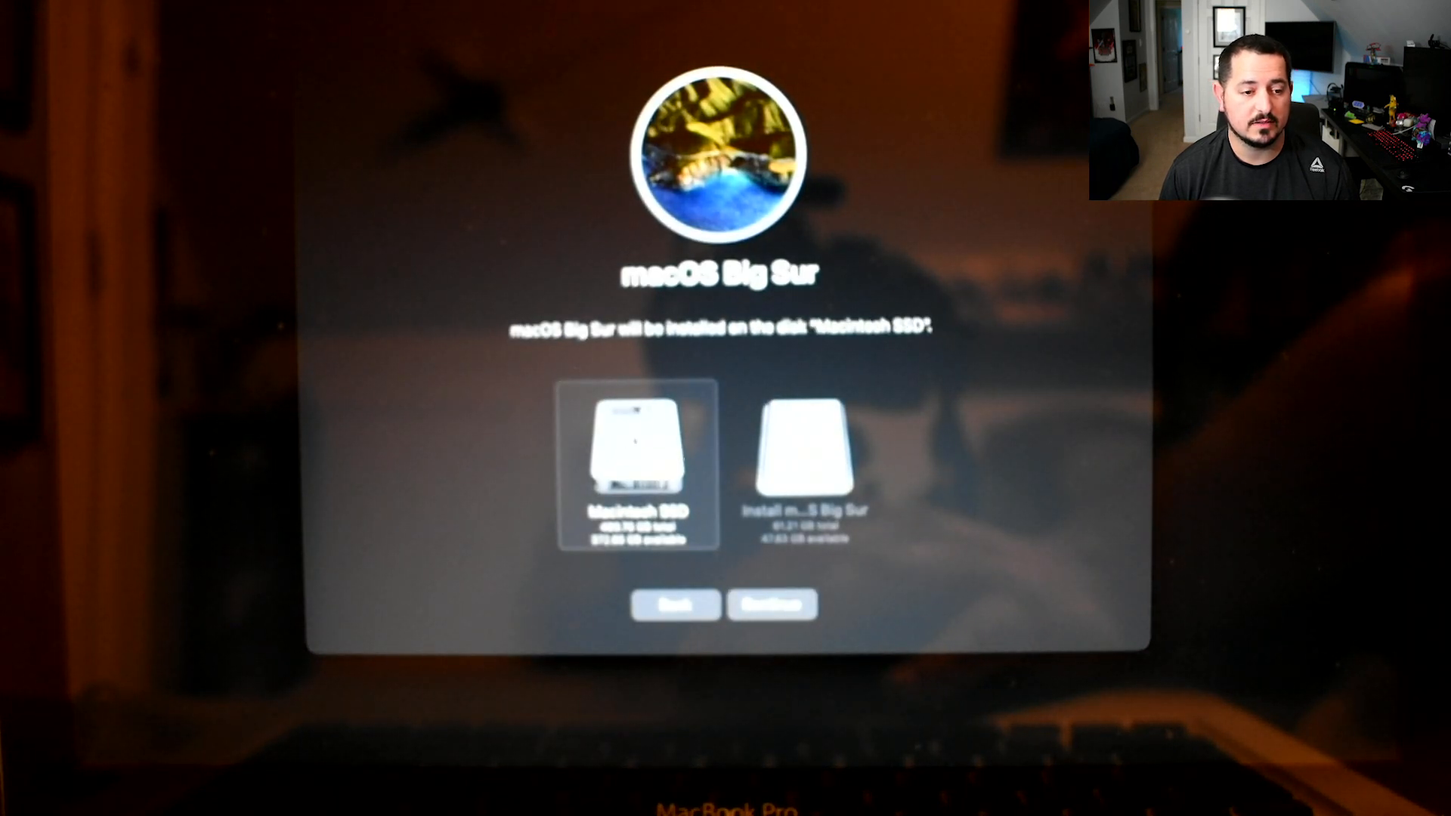
{"action": "left_click", "coordinate": [772, 605]}
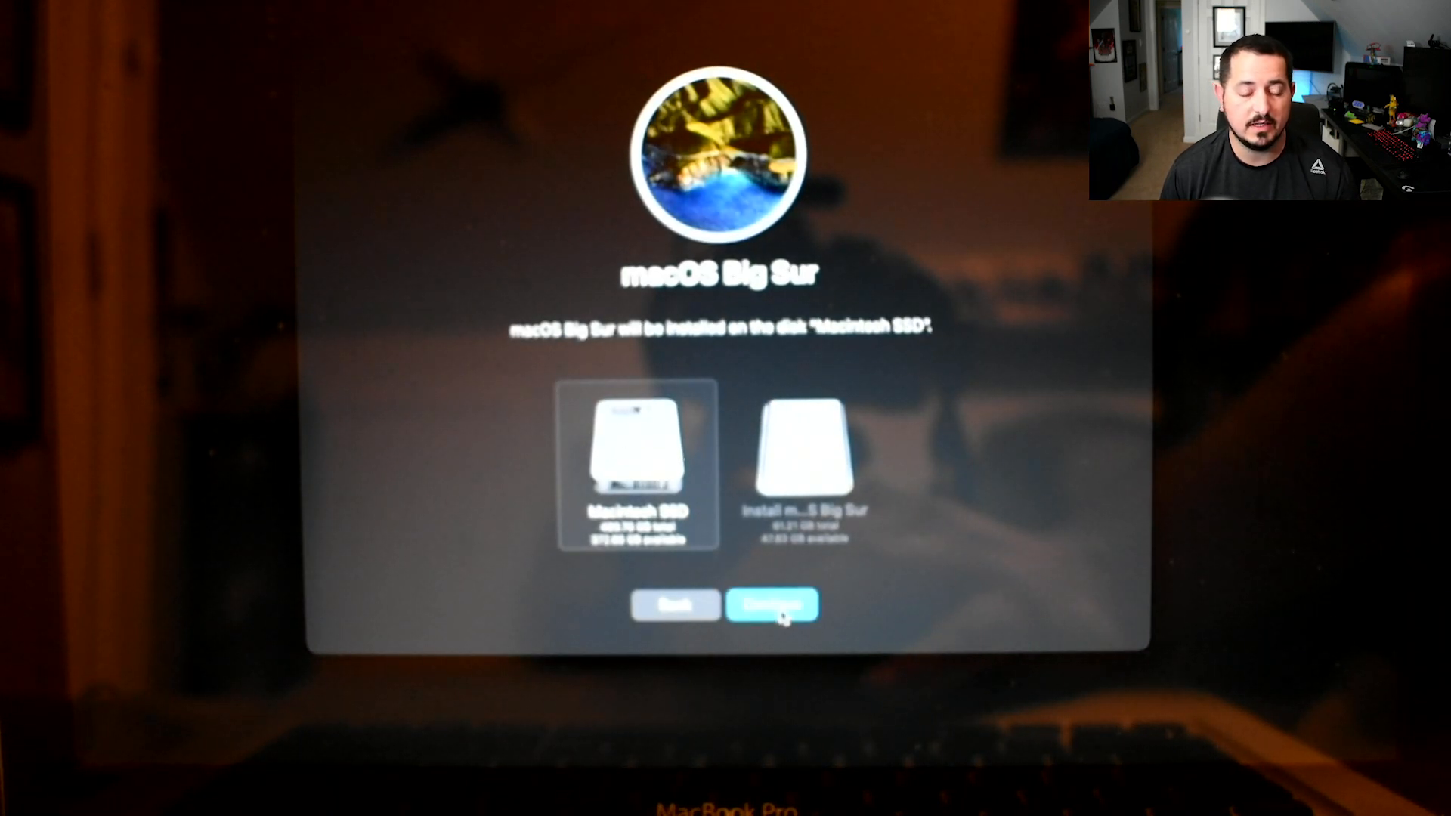
{"action": "left_click", "coordinate": [772, 604]}
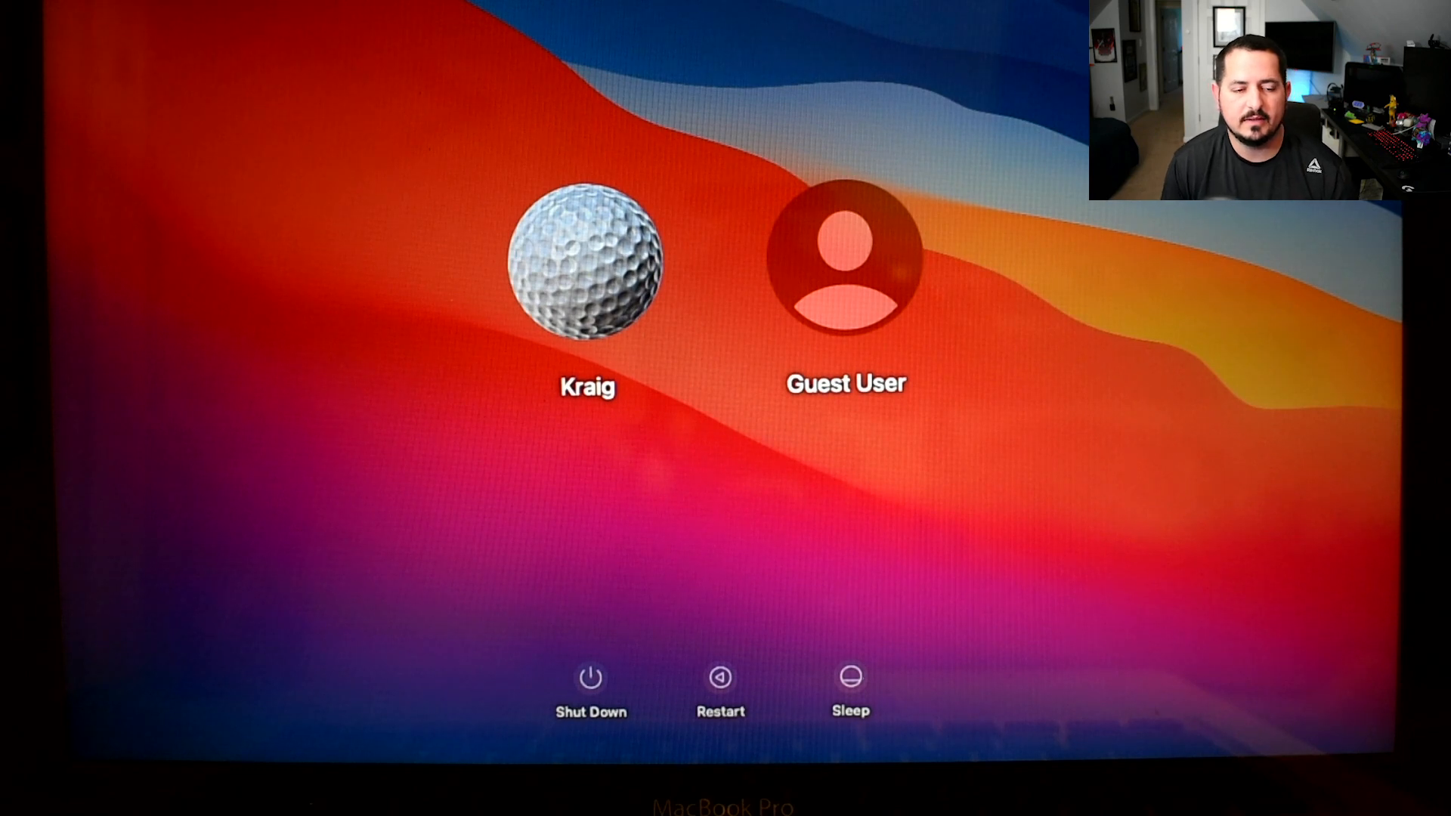
- Sign in to the user account with its password to reach the Big Sur desktop
{"action": "left_click", "coordinate": [719, 677]}
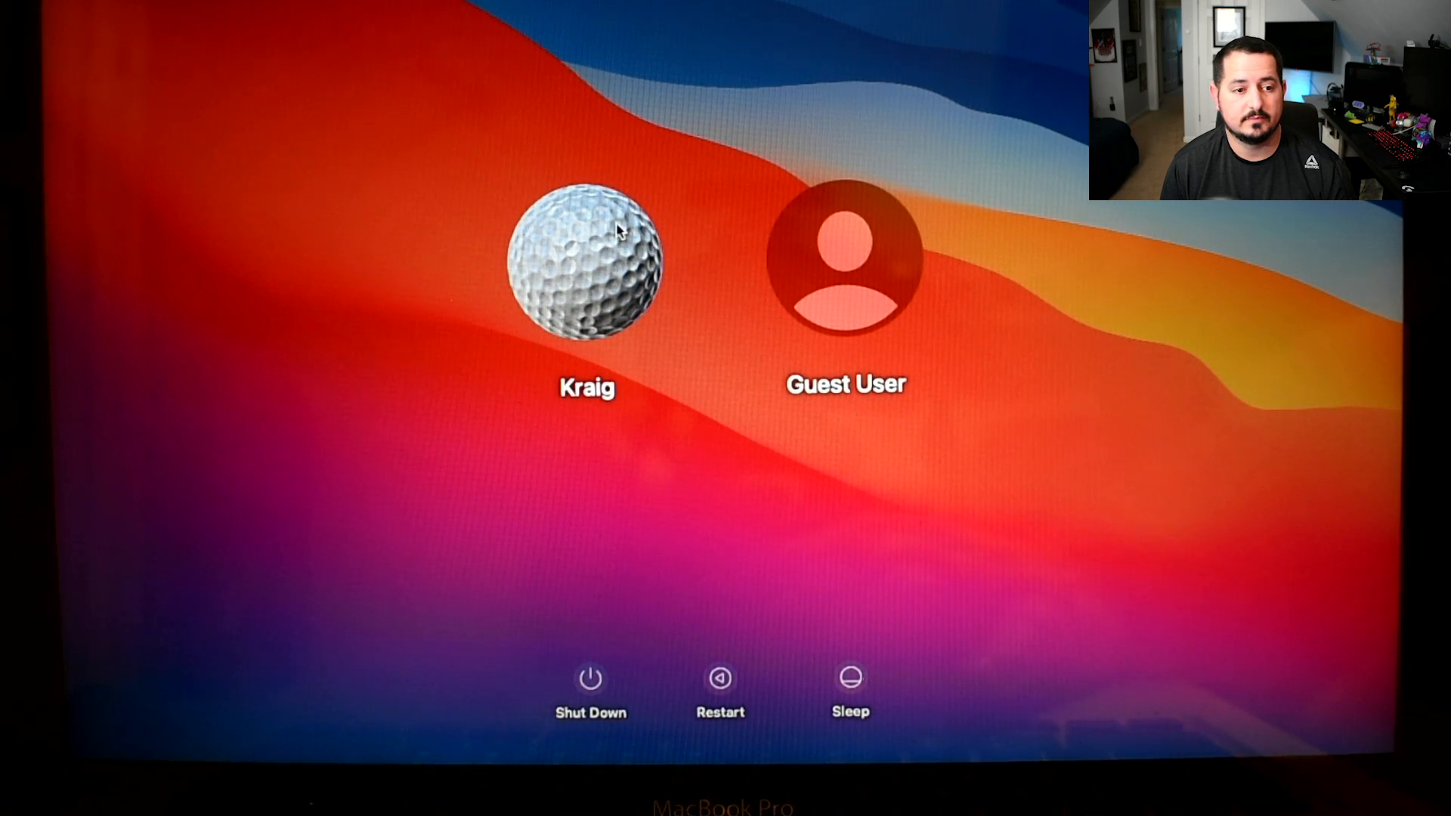
{"action": "left_click", "coordinate": [587, 258]}
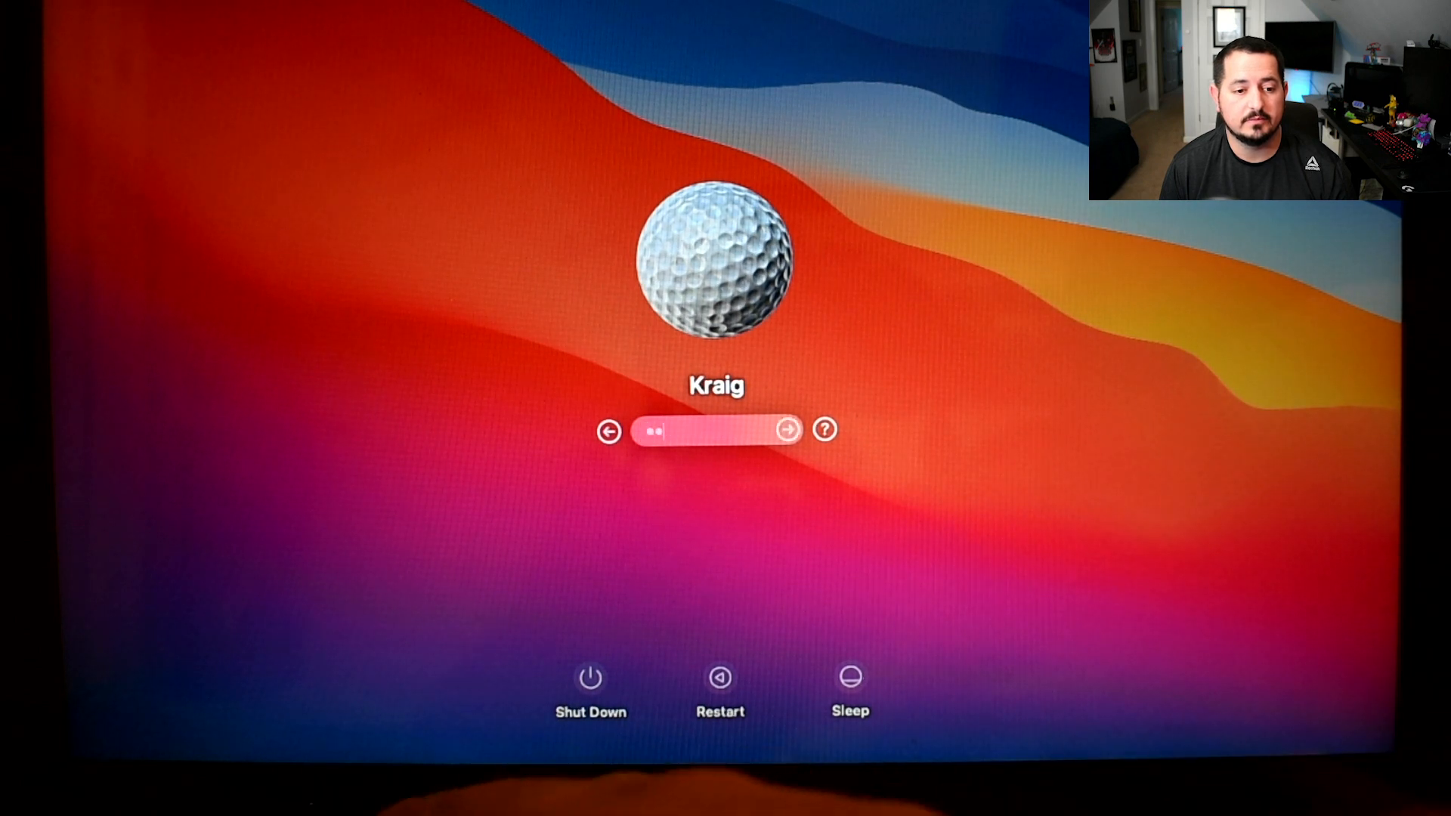
{"action": "type", "text": "password"}
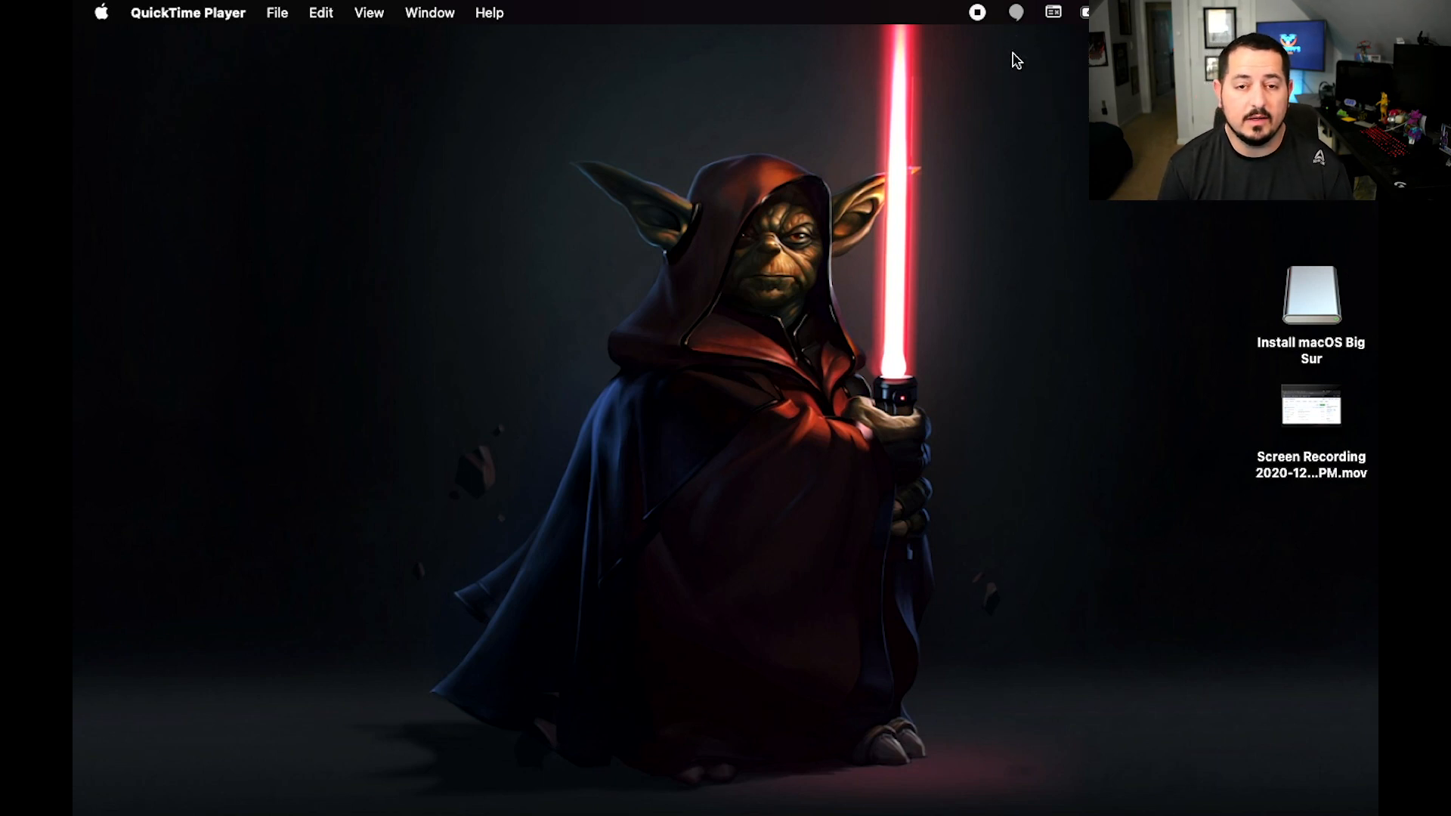
{"action": "mouse_move", "coordinate": [692, 257]}
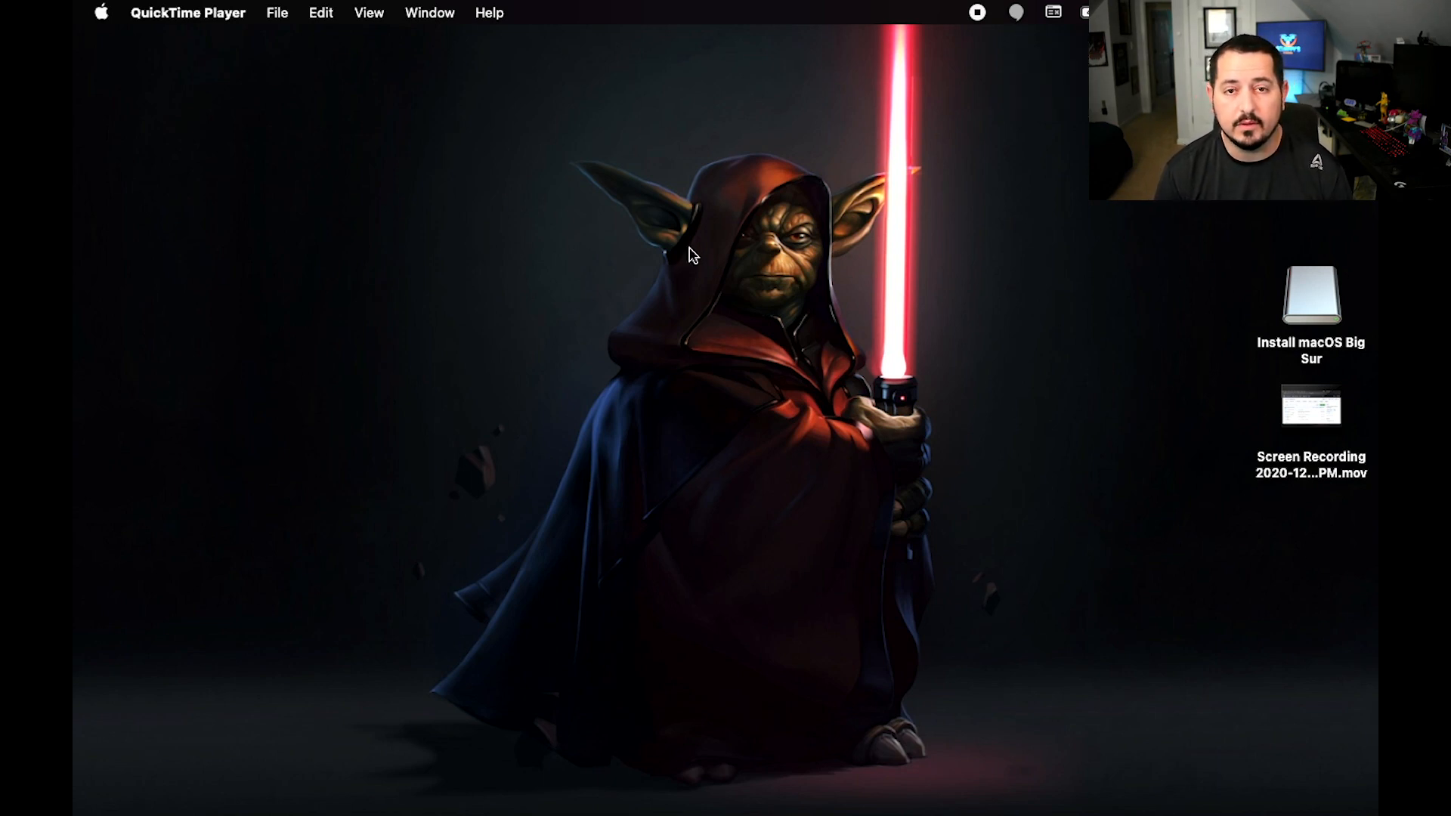
- Show About This Mac confirming macOS Big Sur 11.1 on the MacBook Pro (Mid 2012)
{"action": "left_click", "coordinate": [102, 12]}
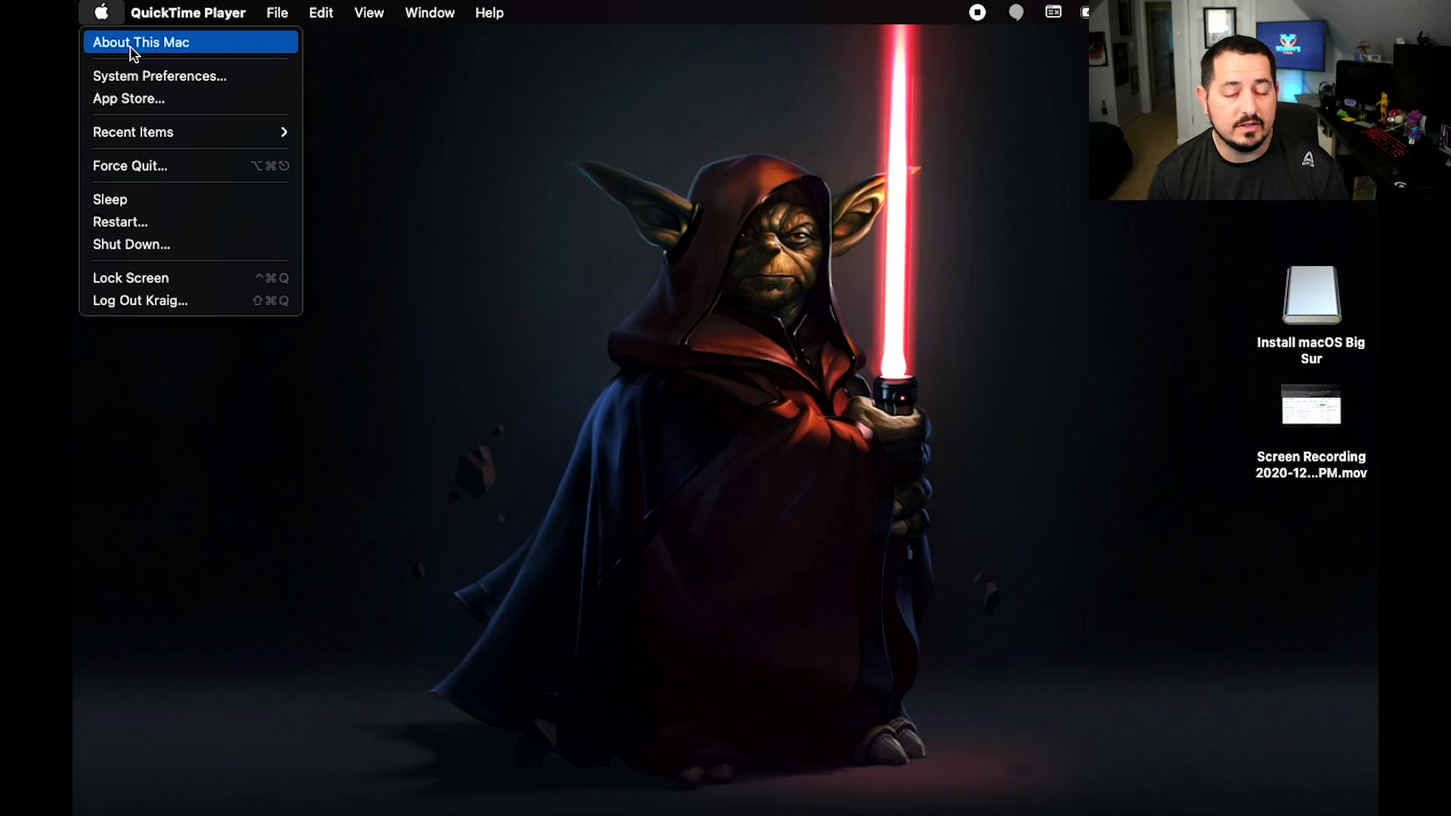
{"action": "left_click", "coordinate": [140, 42]}
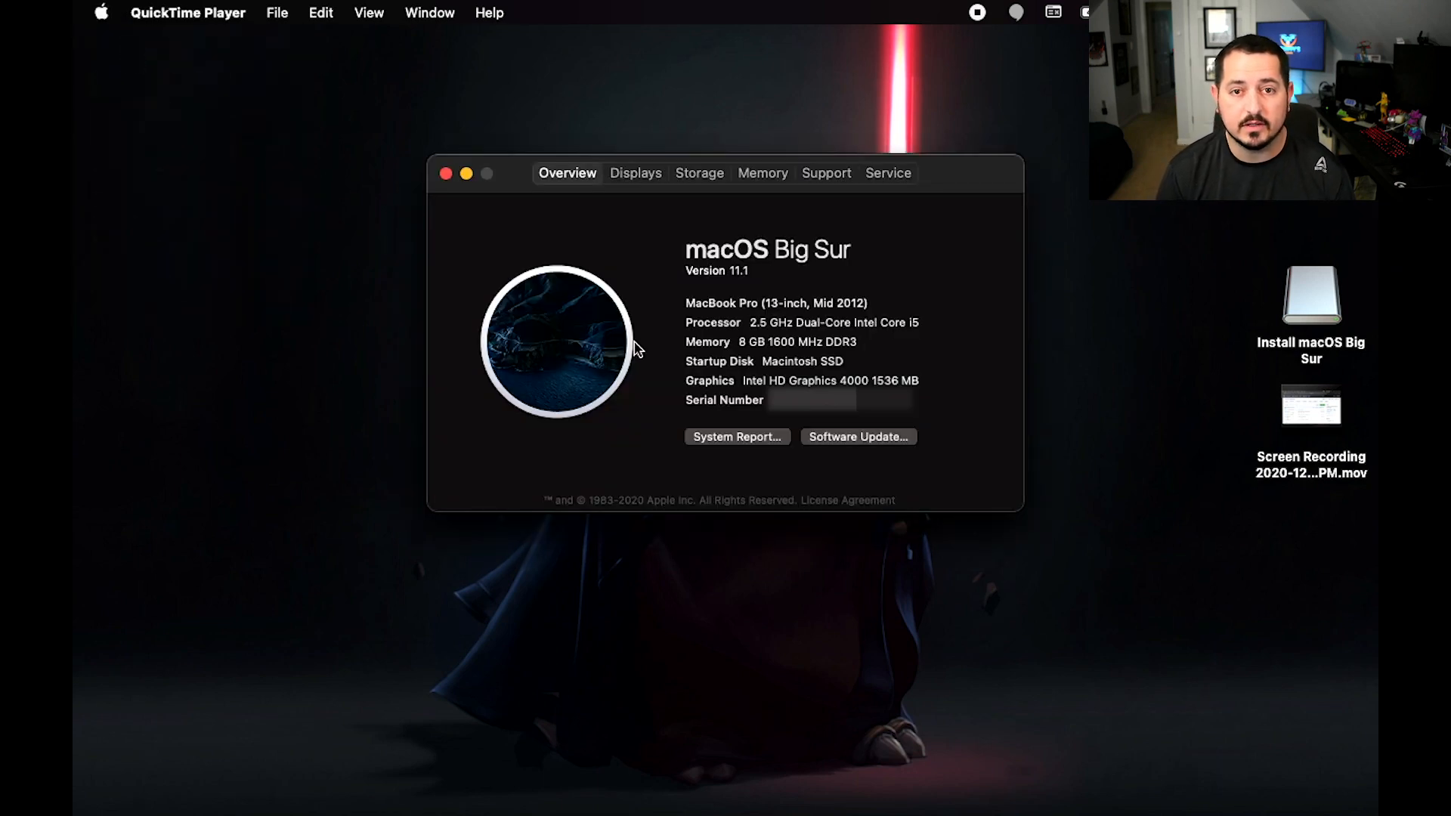
{"action": "mouse_move", "coordinate": [754, 275]}
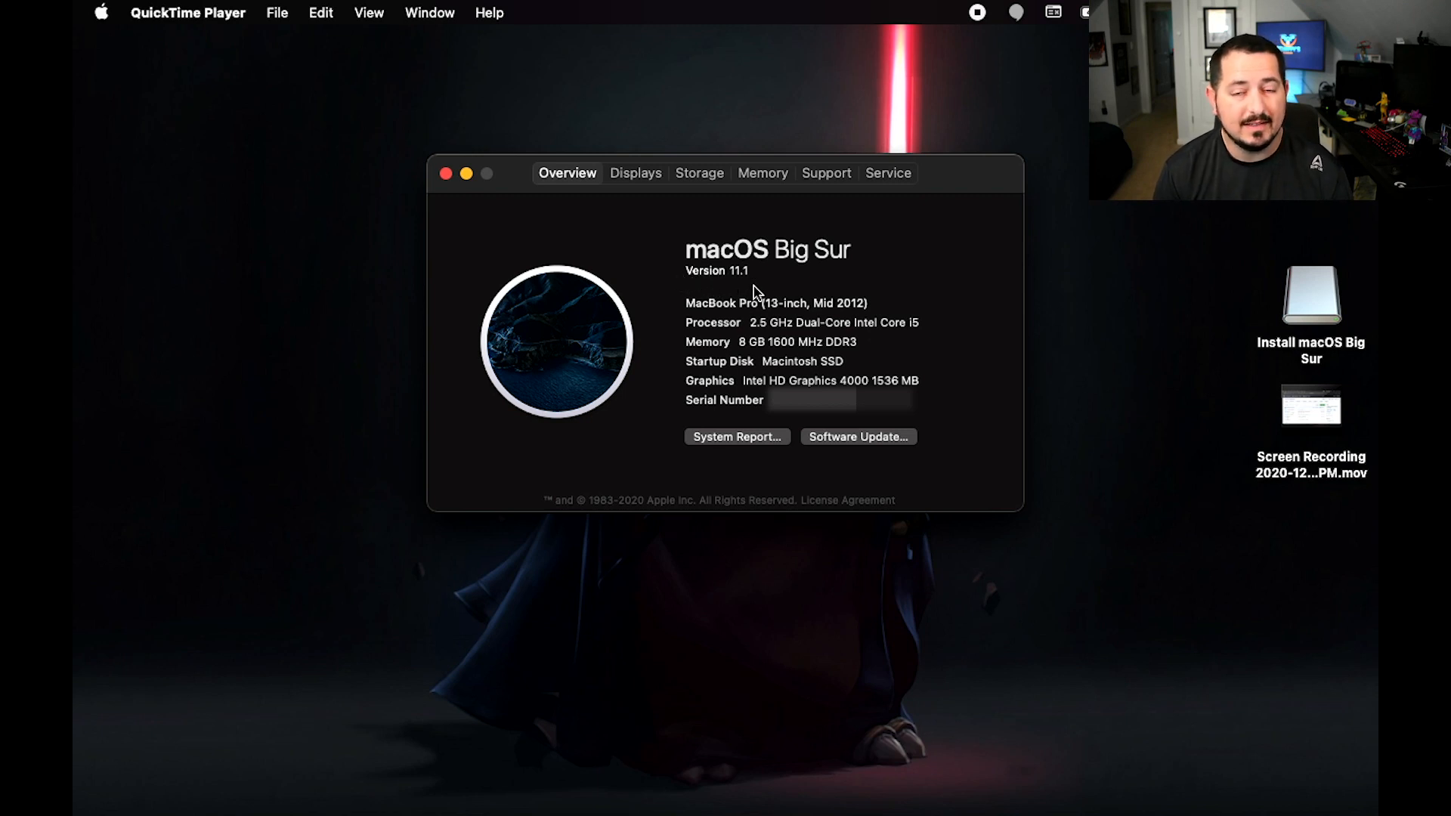
{"action": "mouse_move", "coordinate": [1058, 535]}
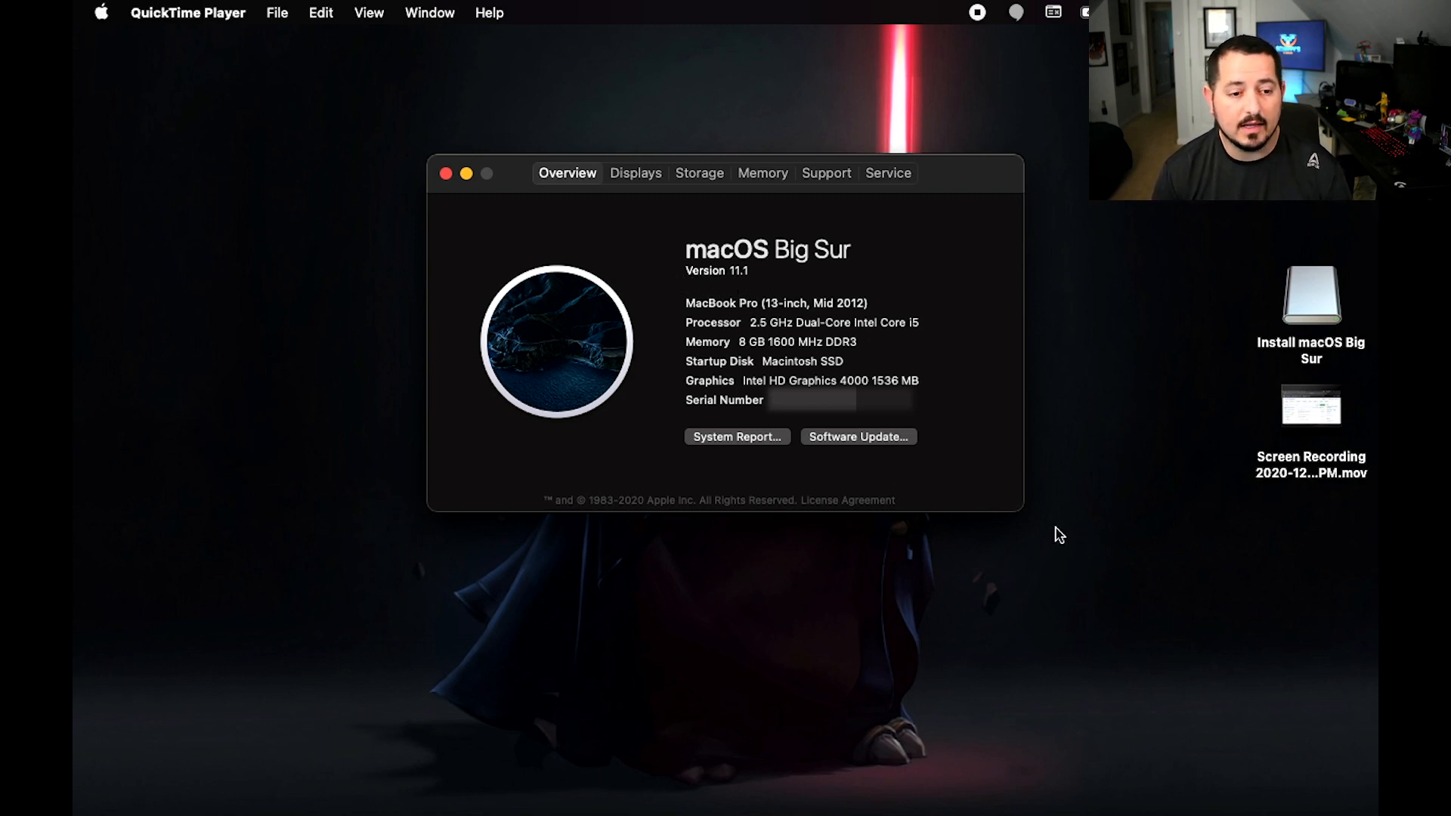
{"action": "mouse_move", "coordinate": [789, 353]}
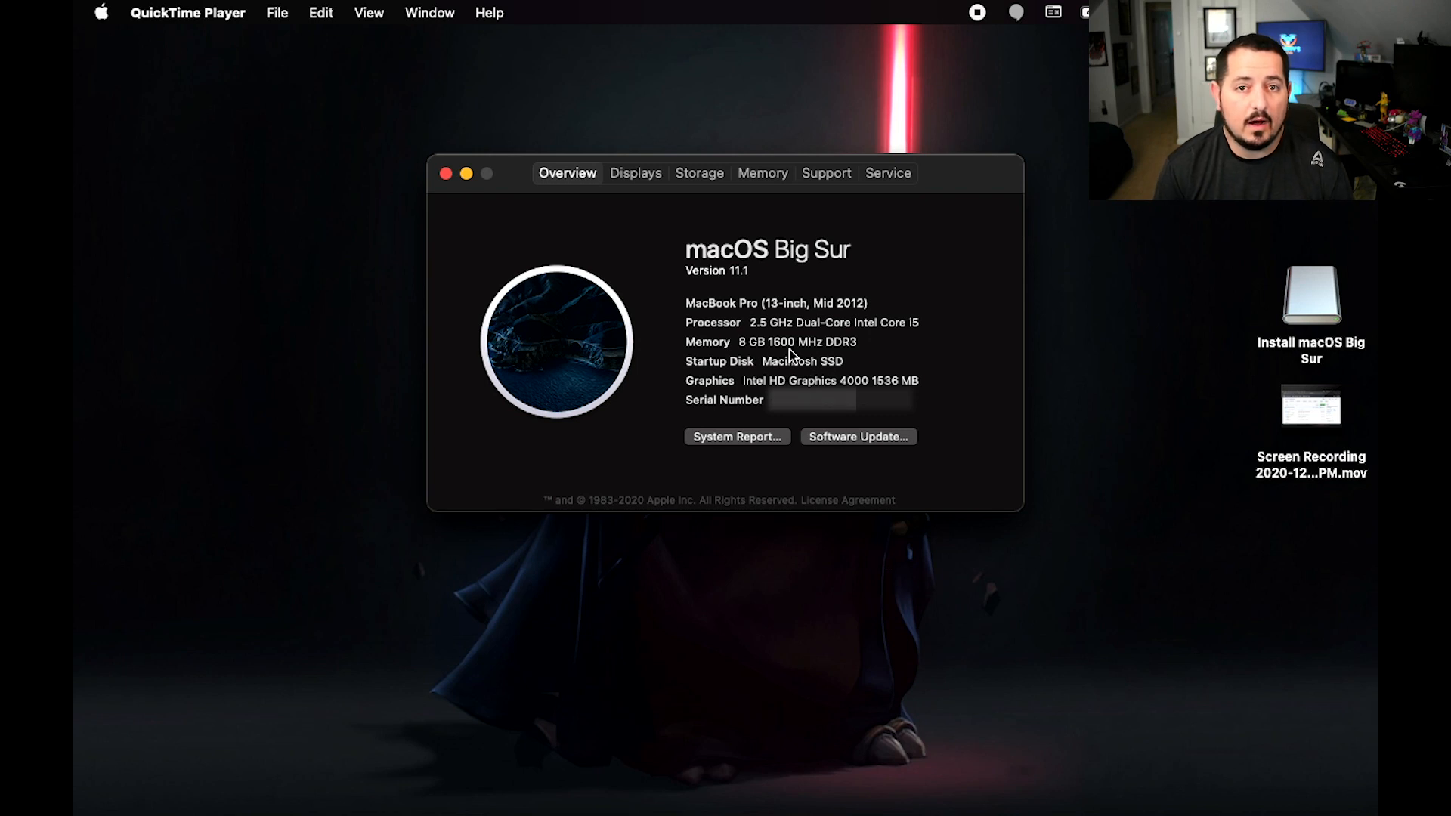
{"action": "mouse_move", "coordinate": [898, 318]}
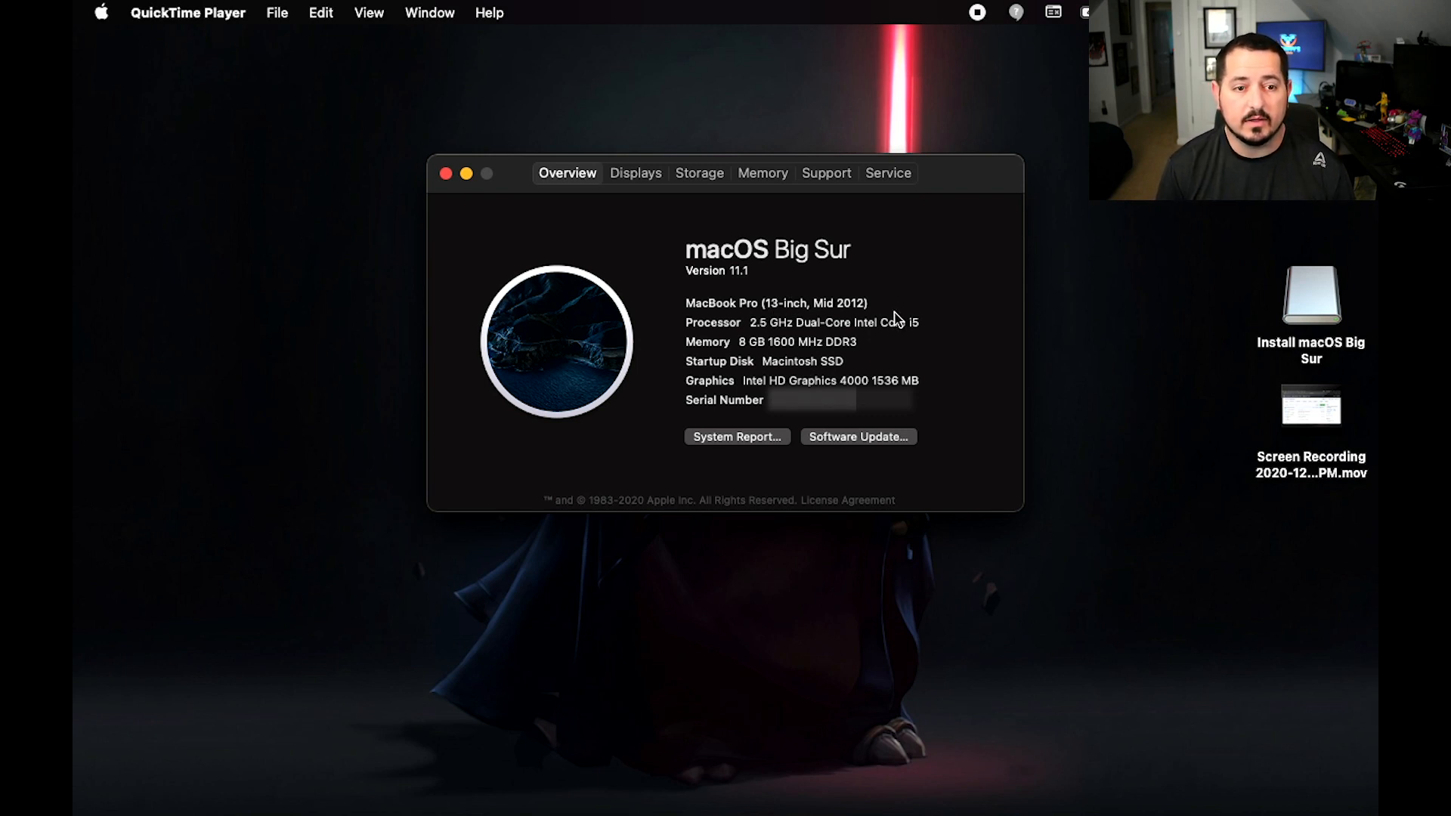
{"action": "mouse_move", "coordinate": [879, 379]}
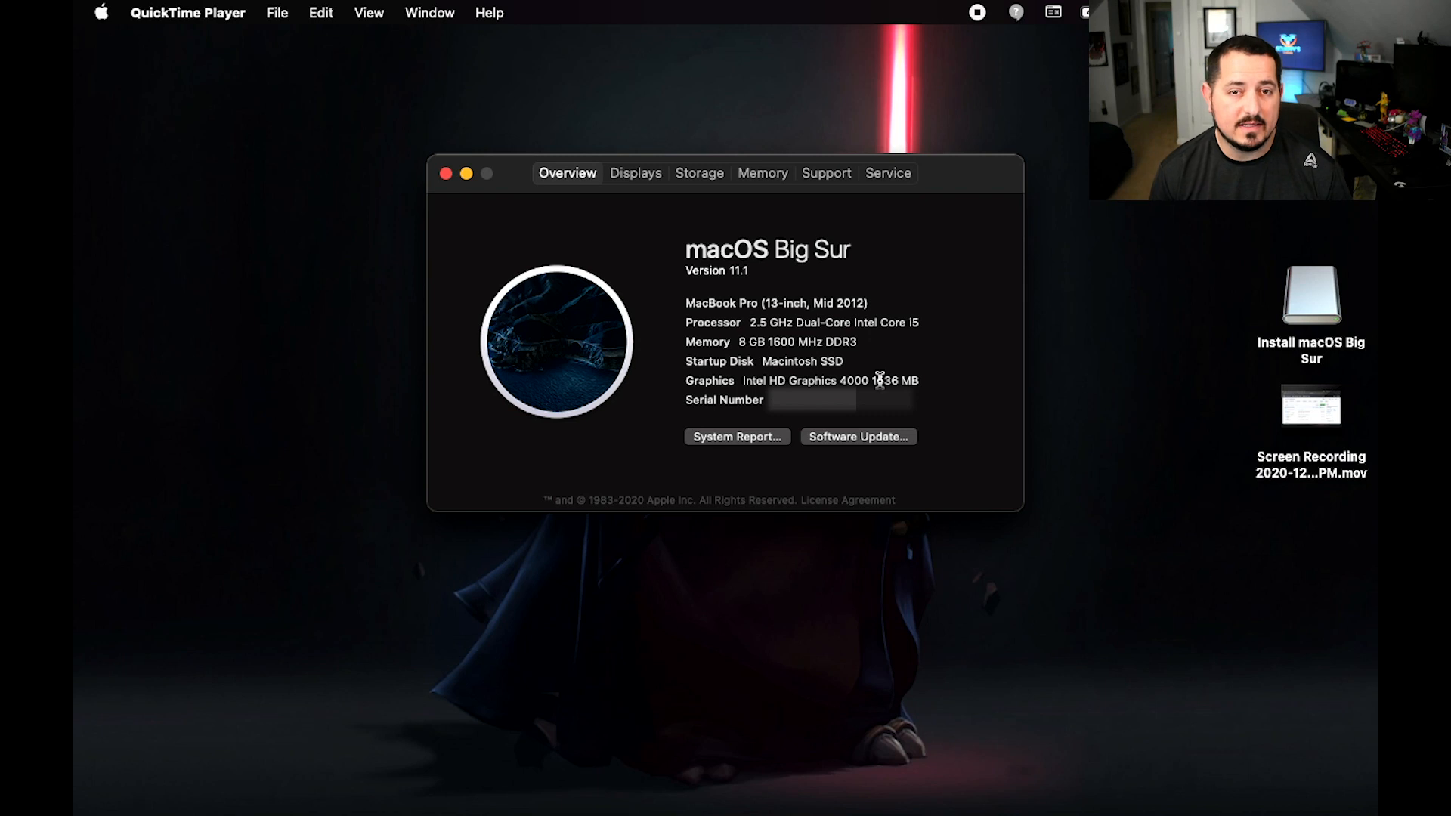
{"action": "mouse_move", "coordinate": [791, 426]}
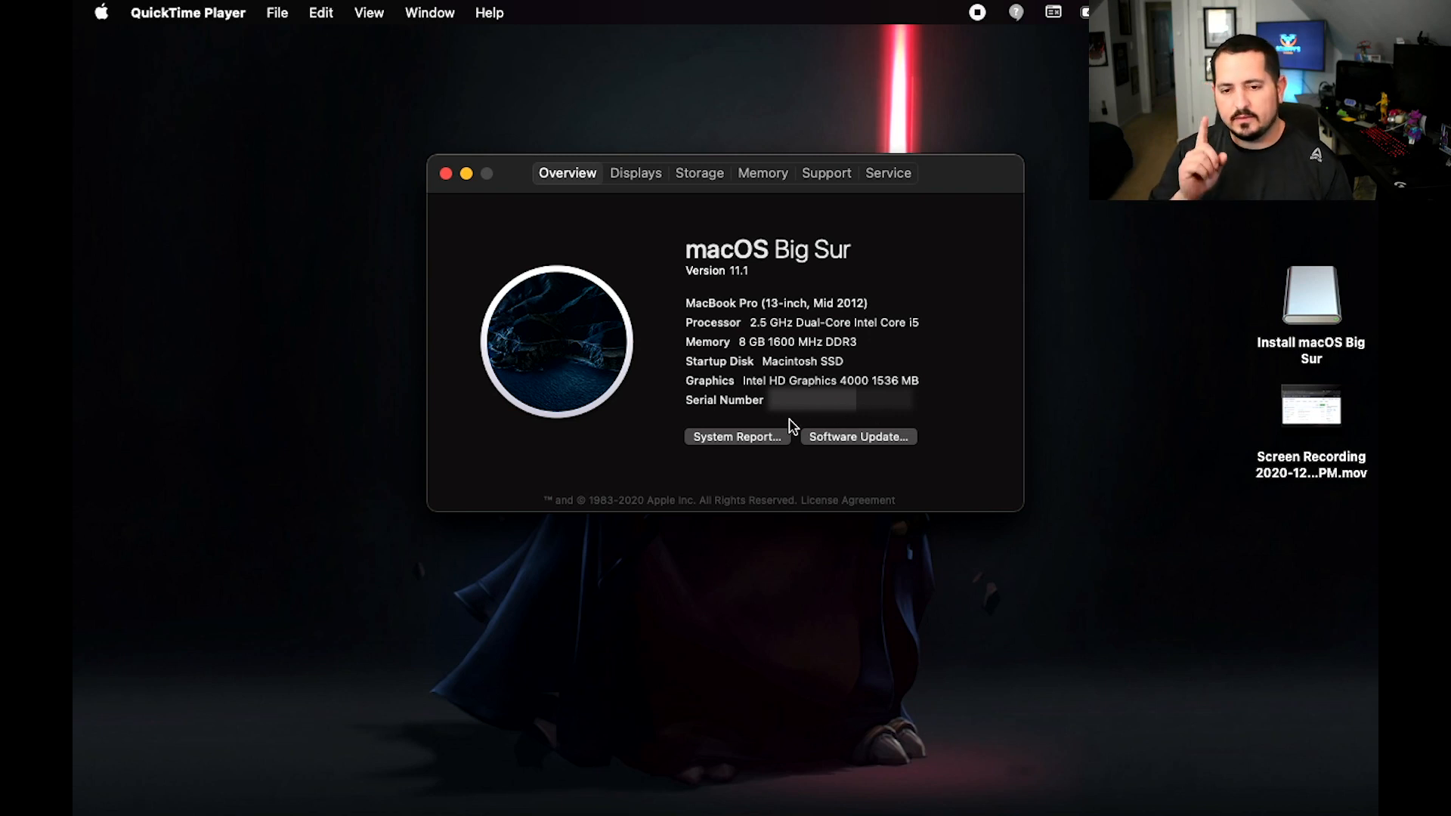
{"action": "mouse_move", "coordinate": [641, 661]}
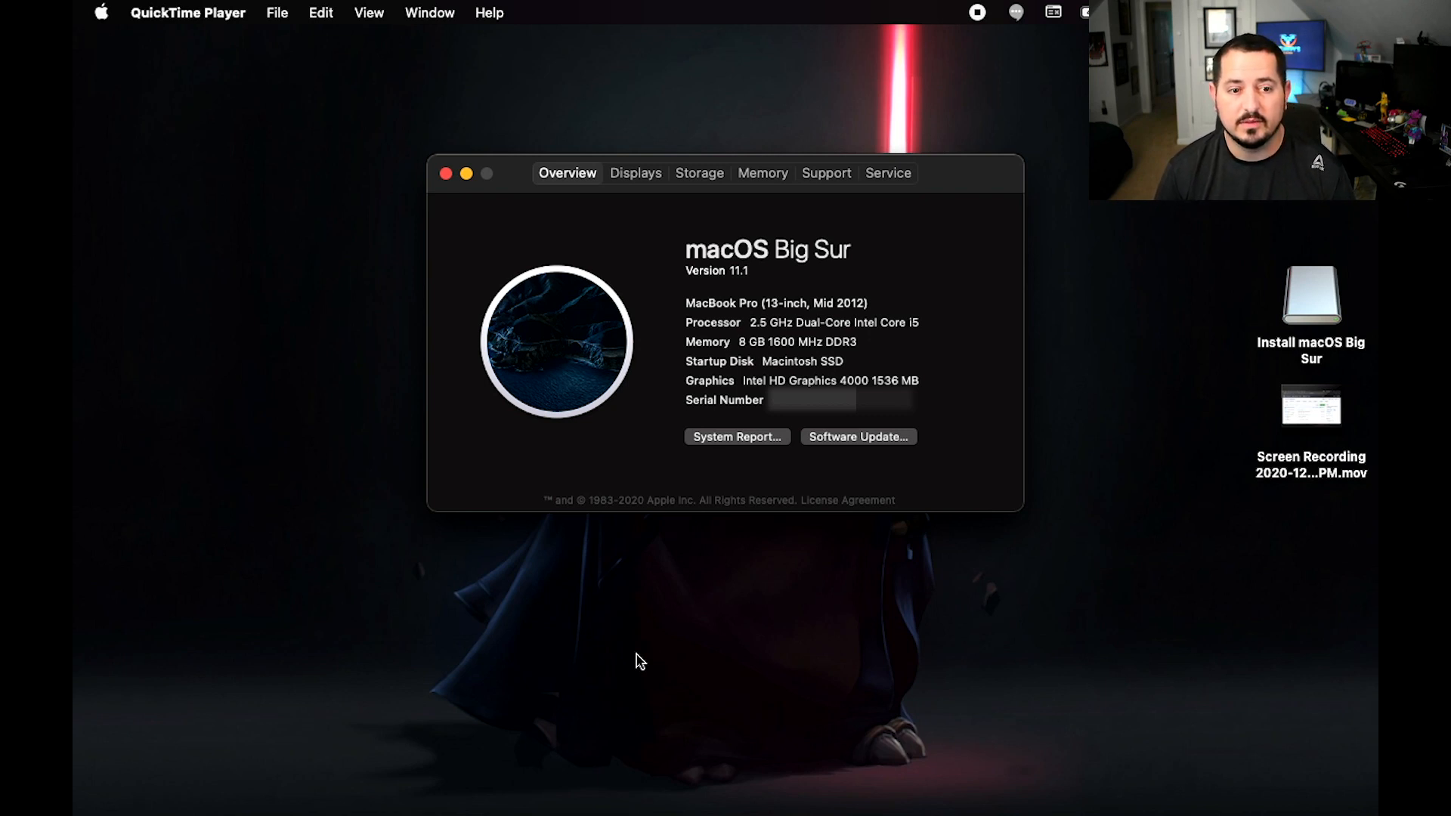
- Launch Patched-Sur from the Install macOS Big Sur drive and dismiss the unidentified developer warning
{"action": "left_click", "coordinate": [1085, 12]}
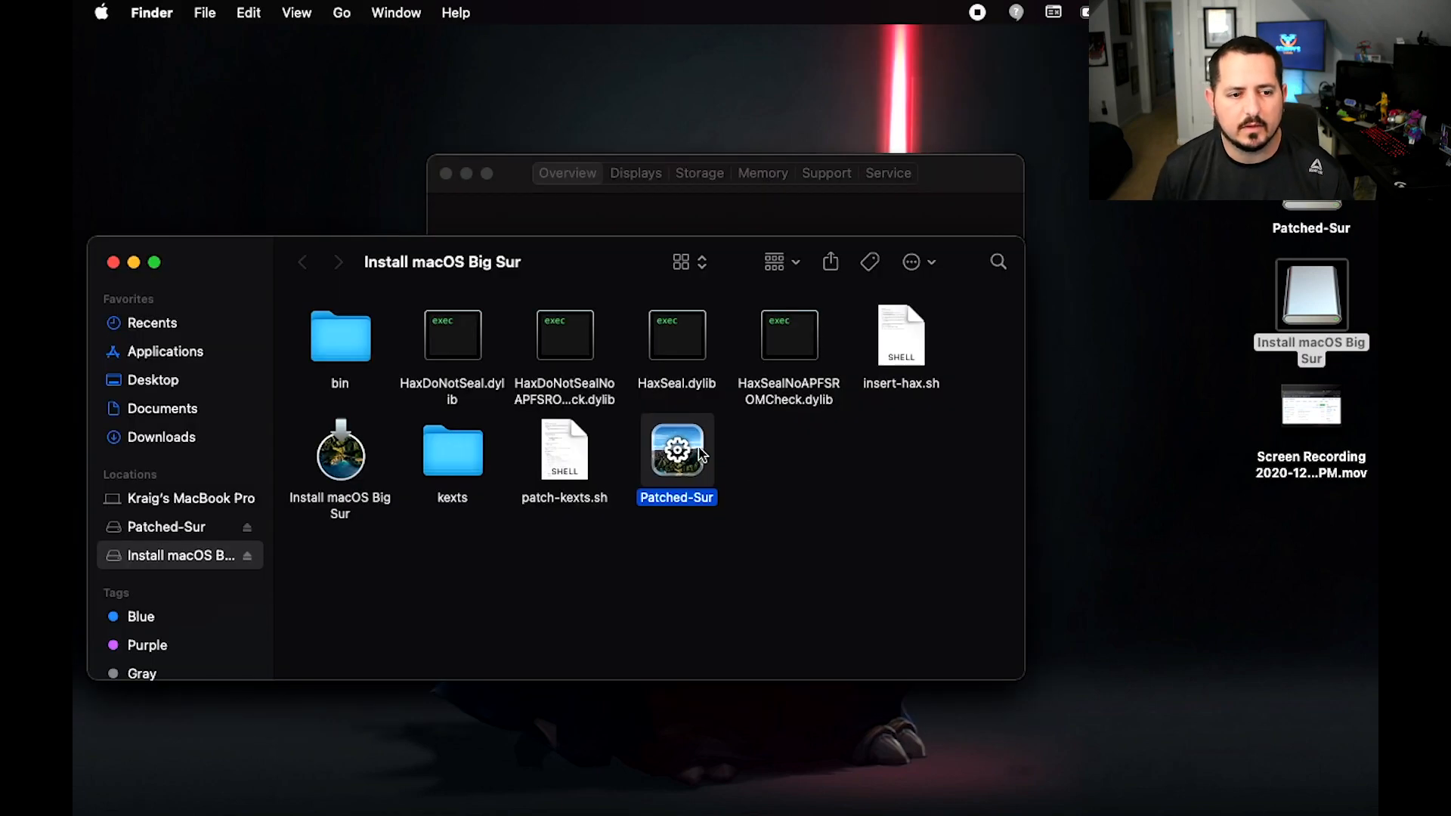
{"action": "double_click", "coordinate": [678, 453]}
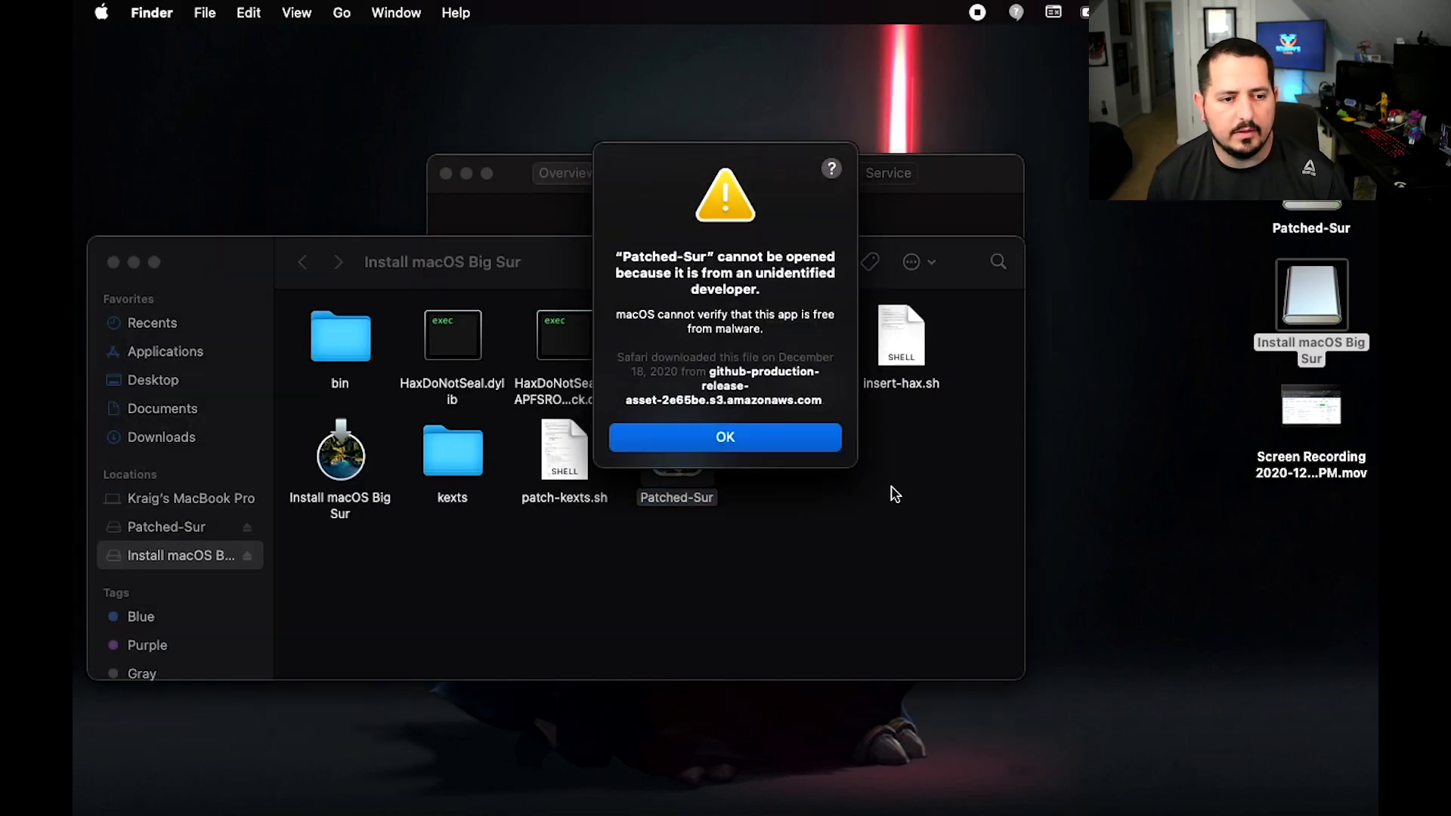
{"action": "left_click", "coordinate": [724, 436]}
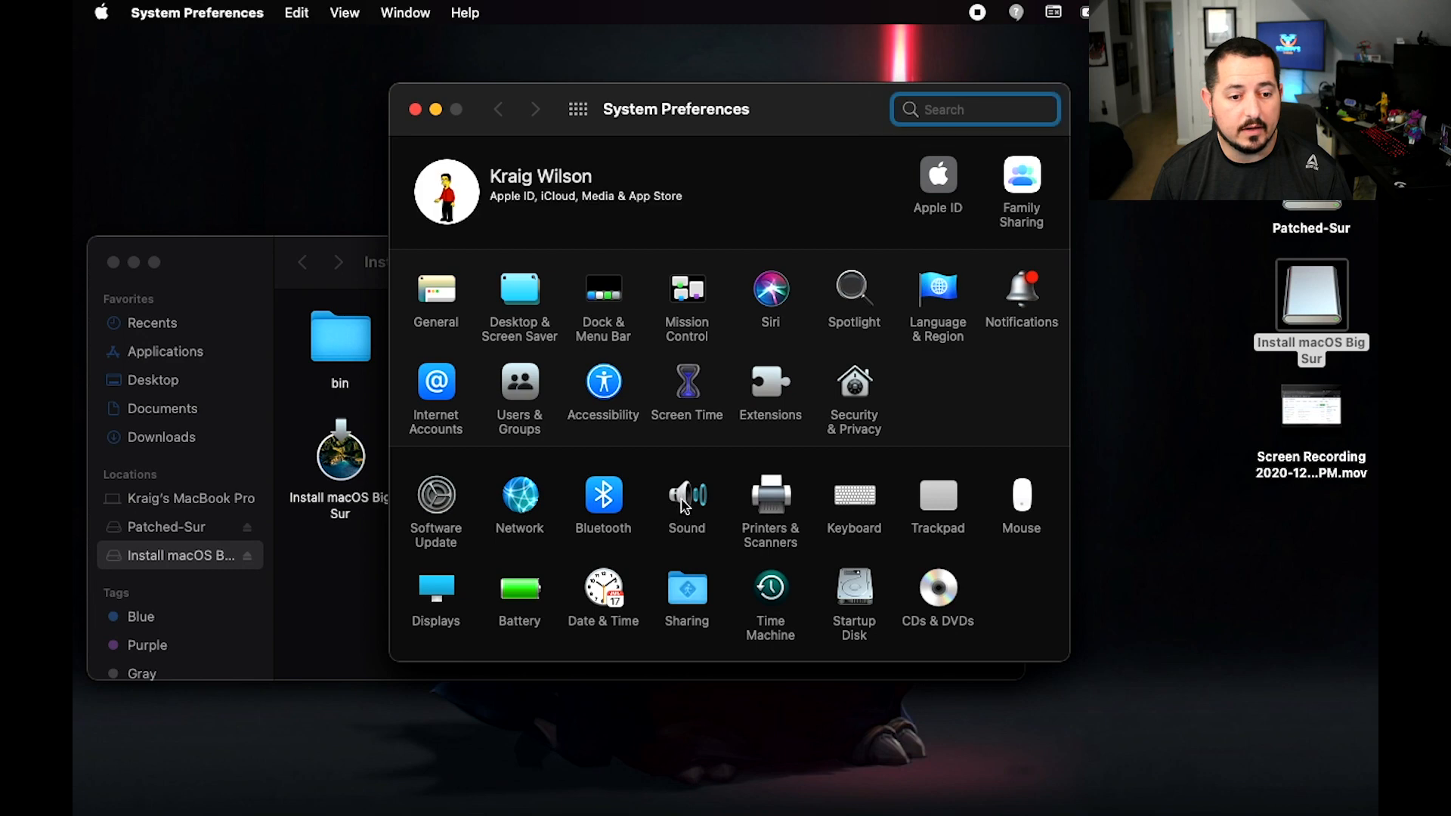
{"action": "mouse_move", "coordinate": [871, 382]}
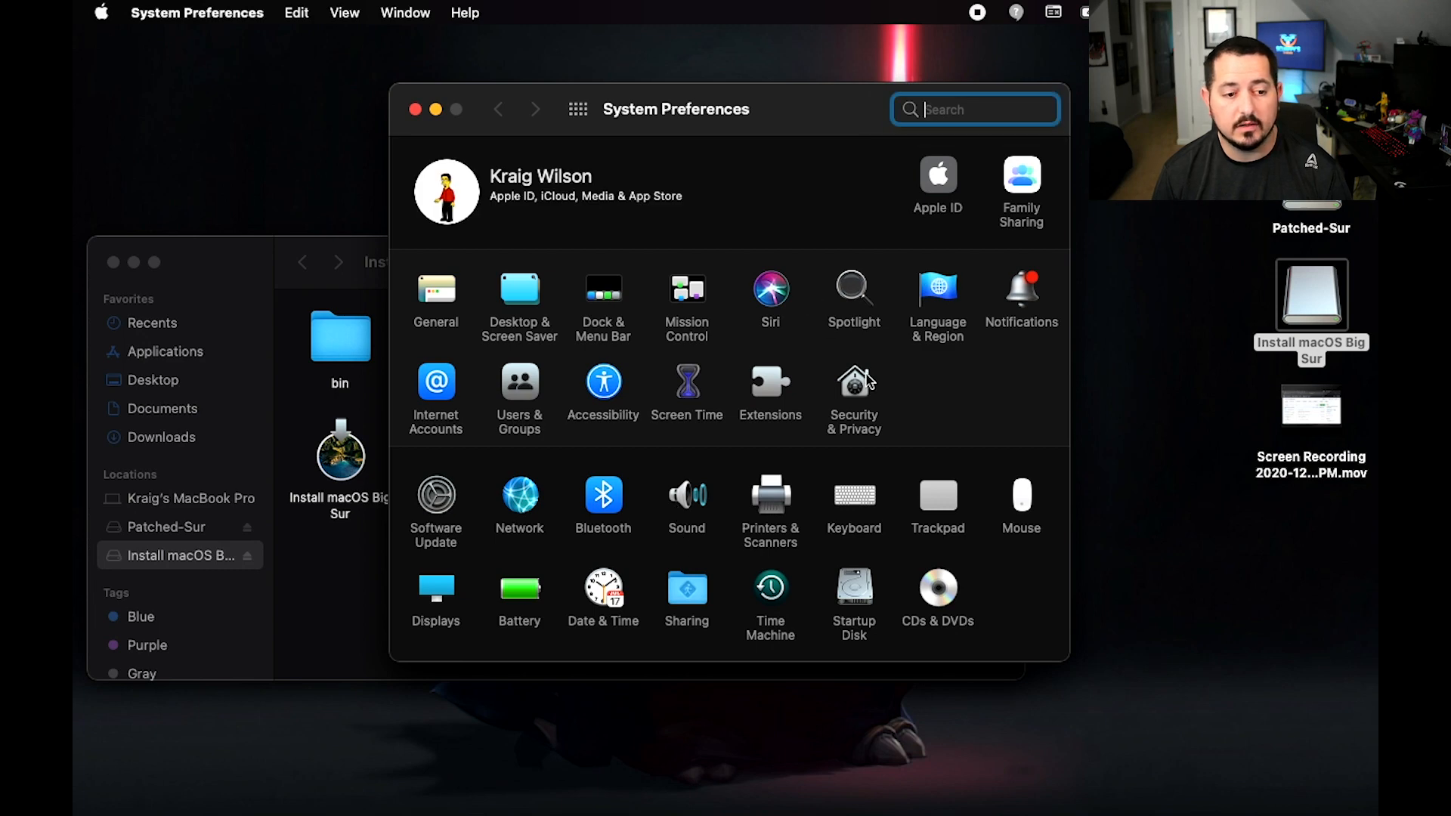
- Allow the blocked Patched-Sur app via Security & Privacy's Open Anyway
{"action": "left_click", "coordinate": [852, 389]}
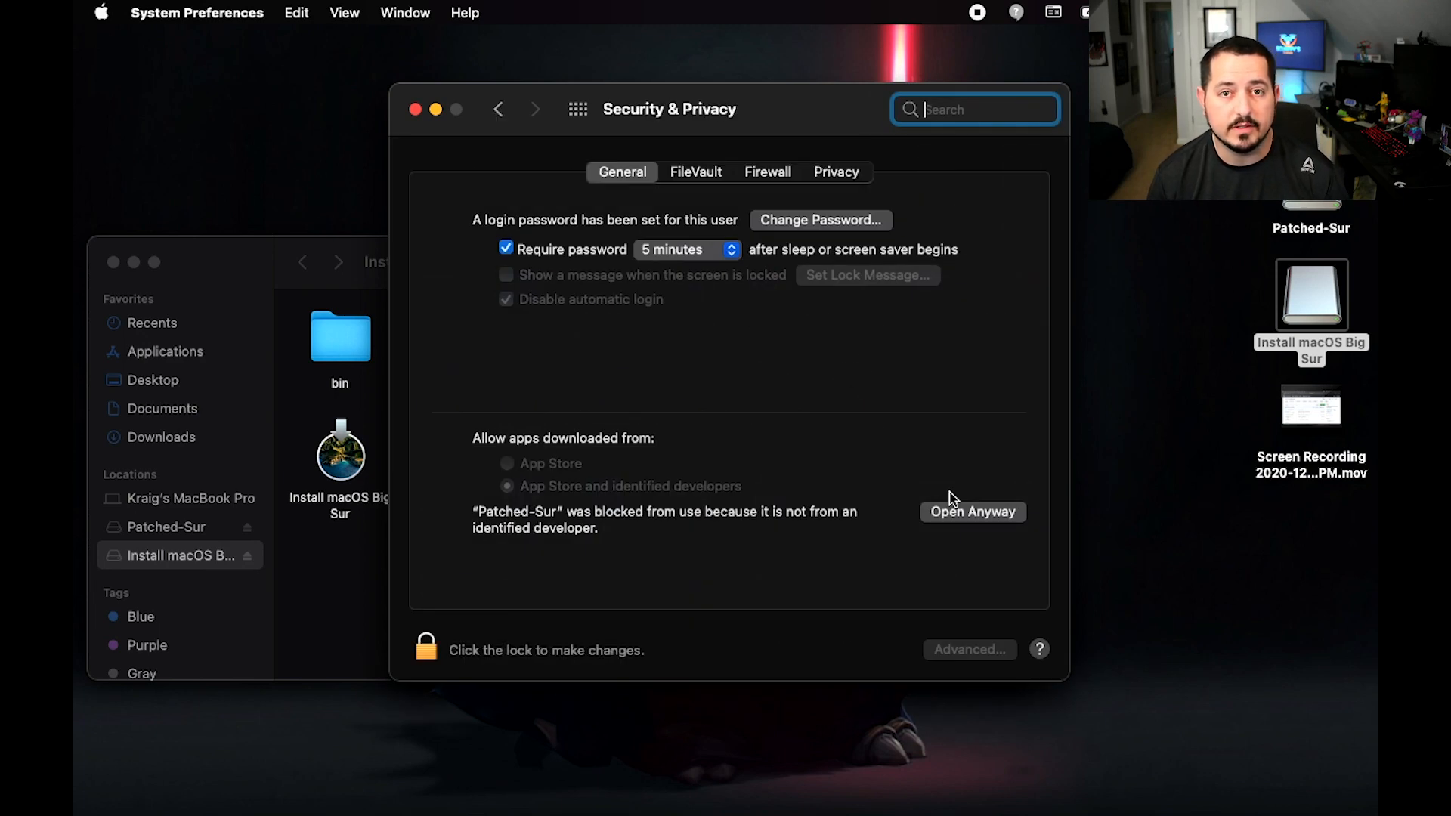
{"action": "left_click", "coordinate": [972, 512]}
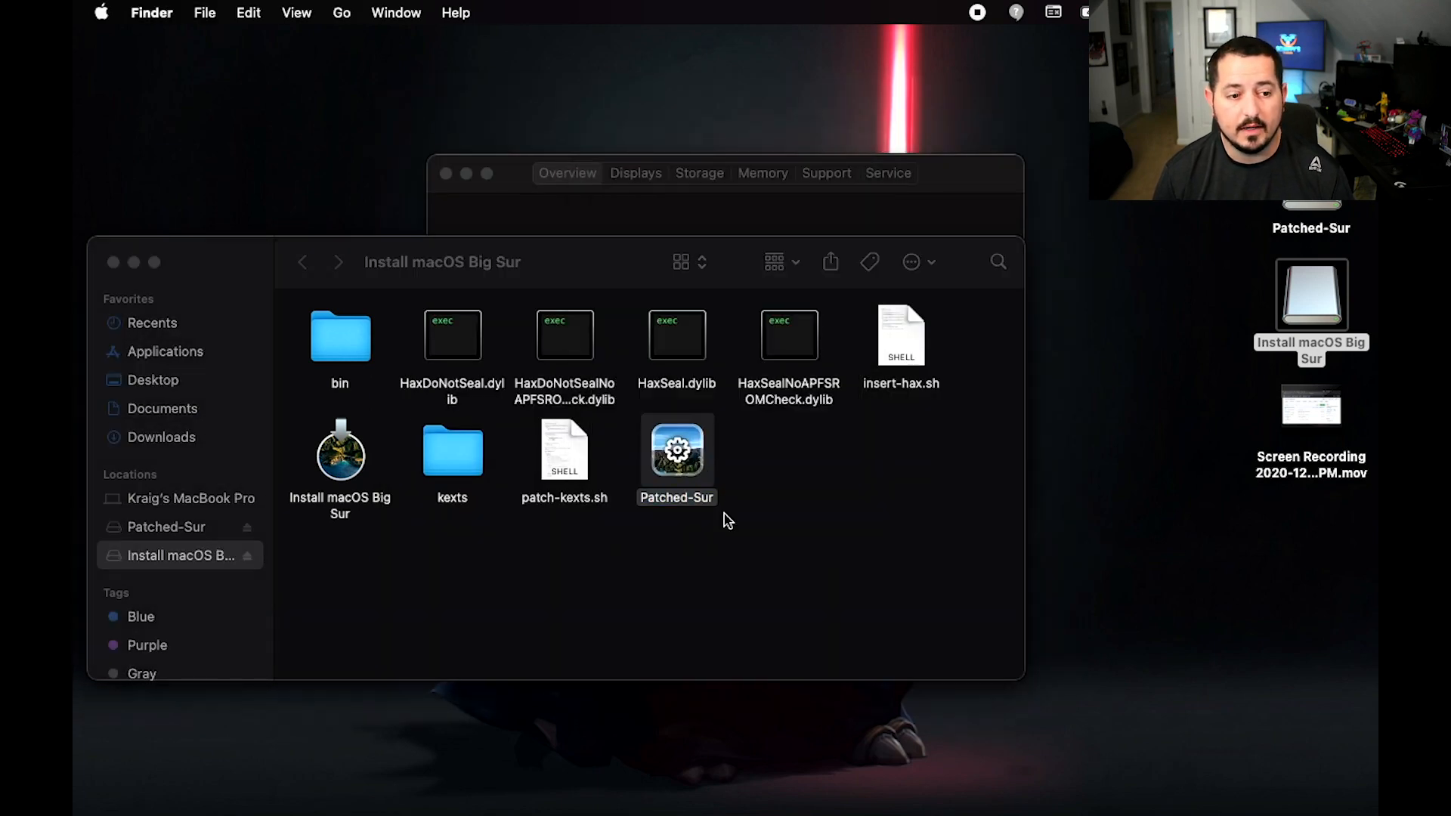
- Start Patch Kexts in Patched Sur, forcing a skip of the USB installer check
{"action": "double_click", "coordinate": [677, 452]}
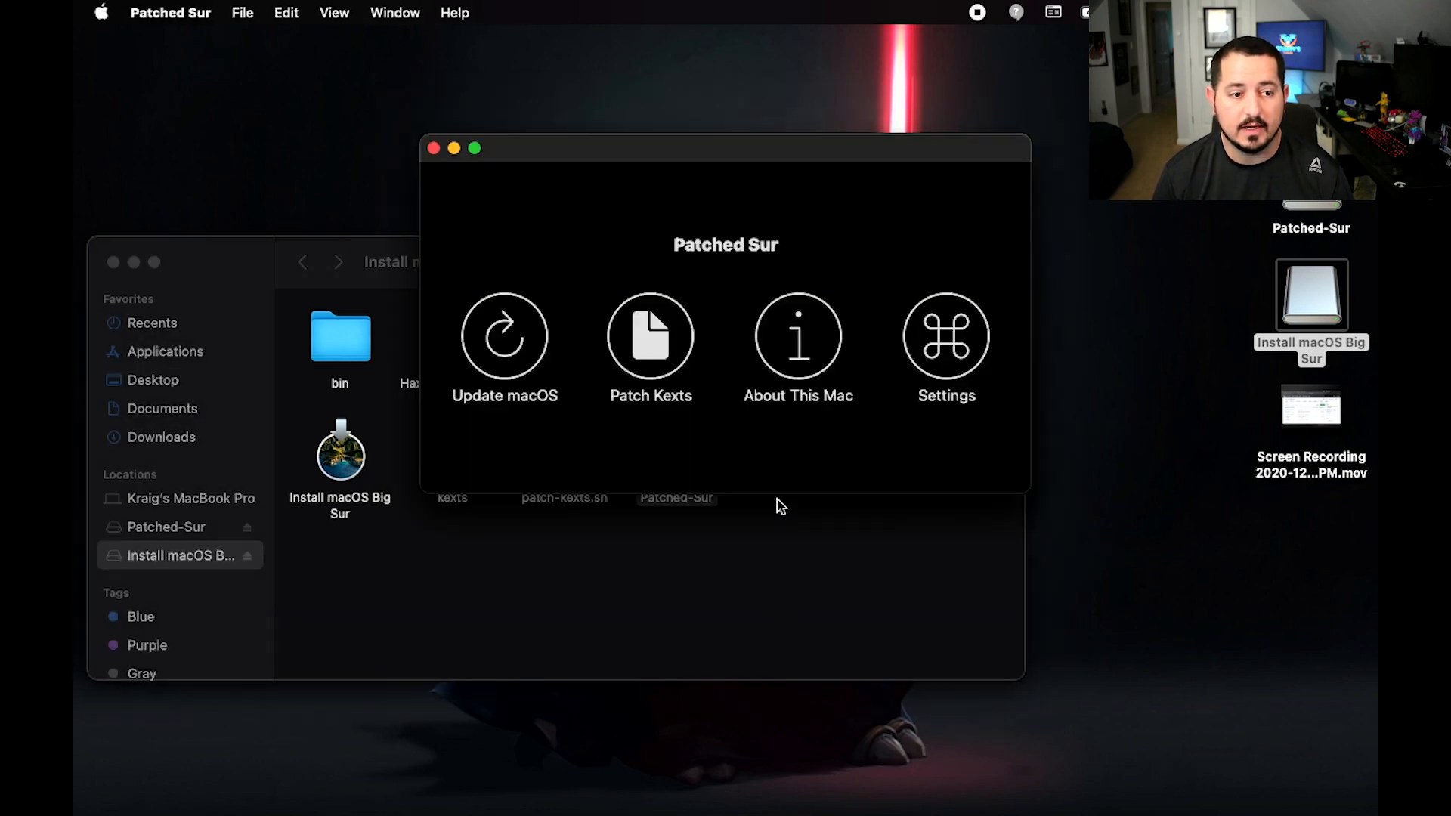
{"action": "left_click", "coordinate": [650, 335]}
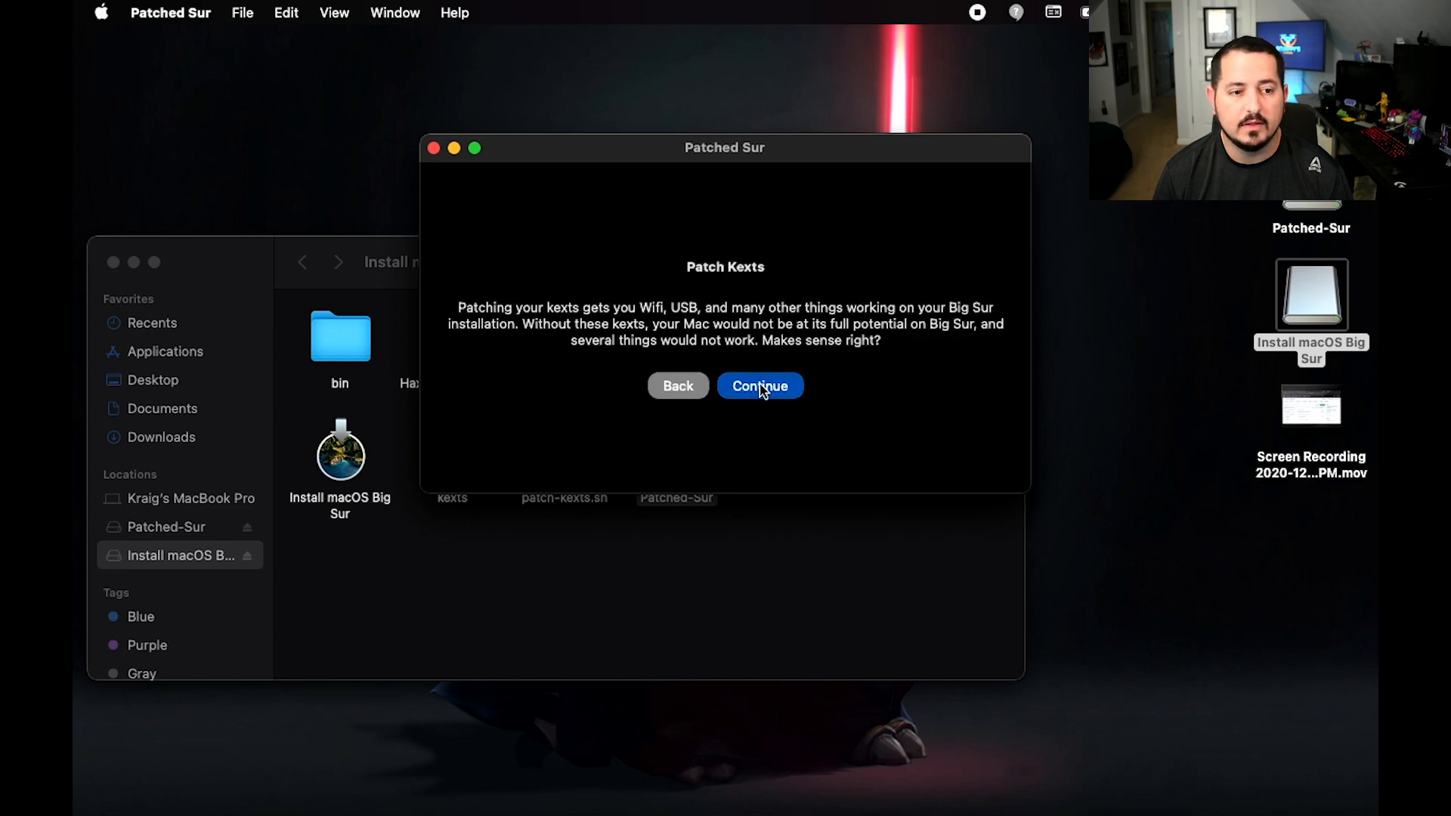
{"action": "left_click", "coordinate": [758, 386]}
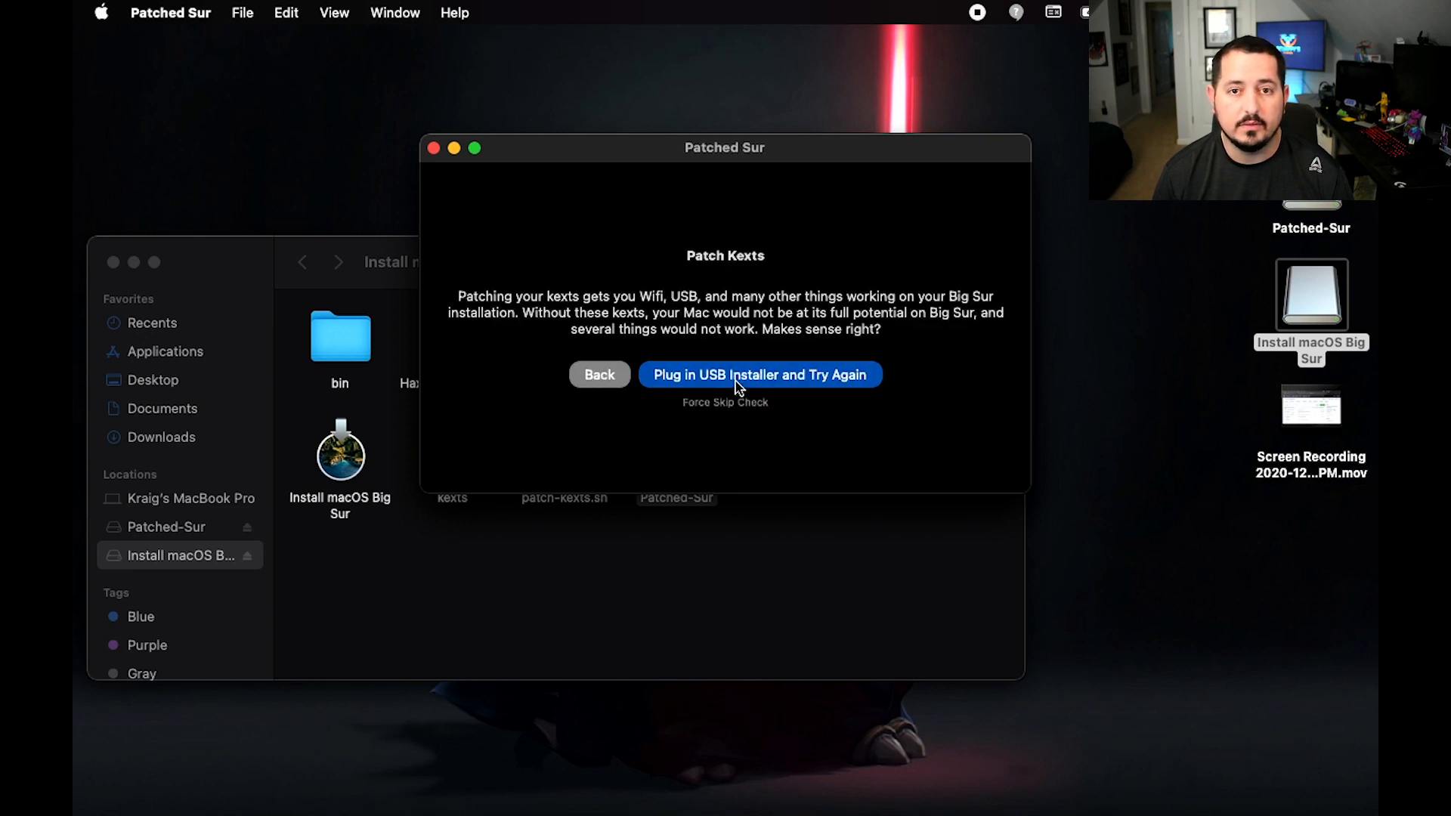
{"action": "mouse_move", "coordinate": [705, 344]}
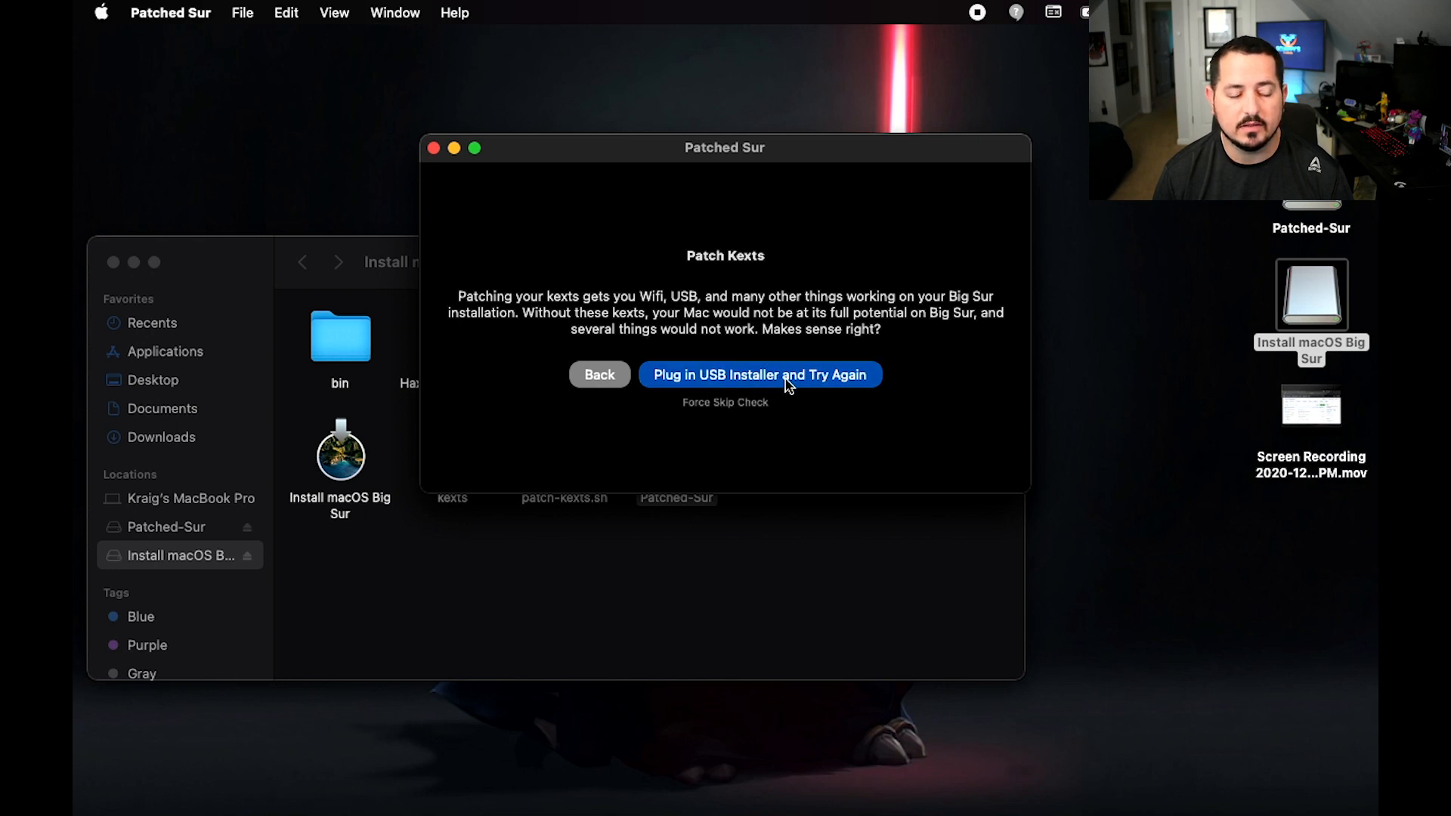
{"action": "mouse_move", "coordinate": [739, 405]}
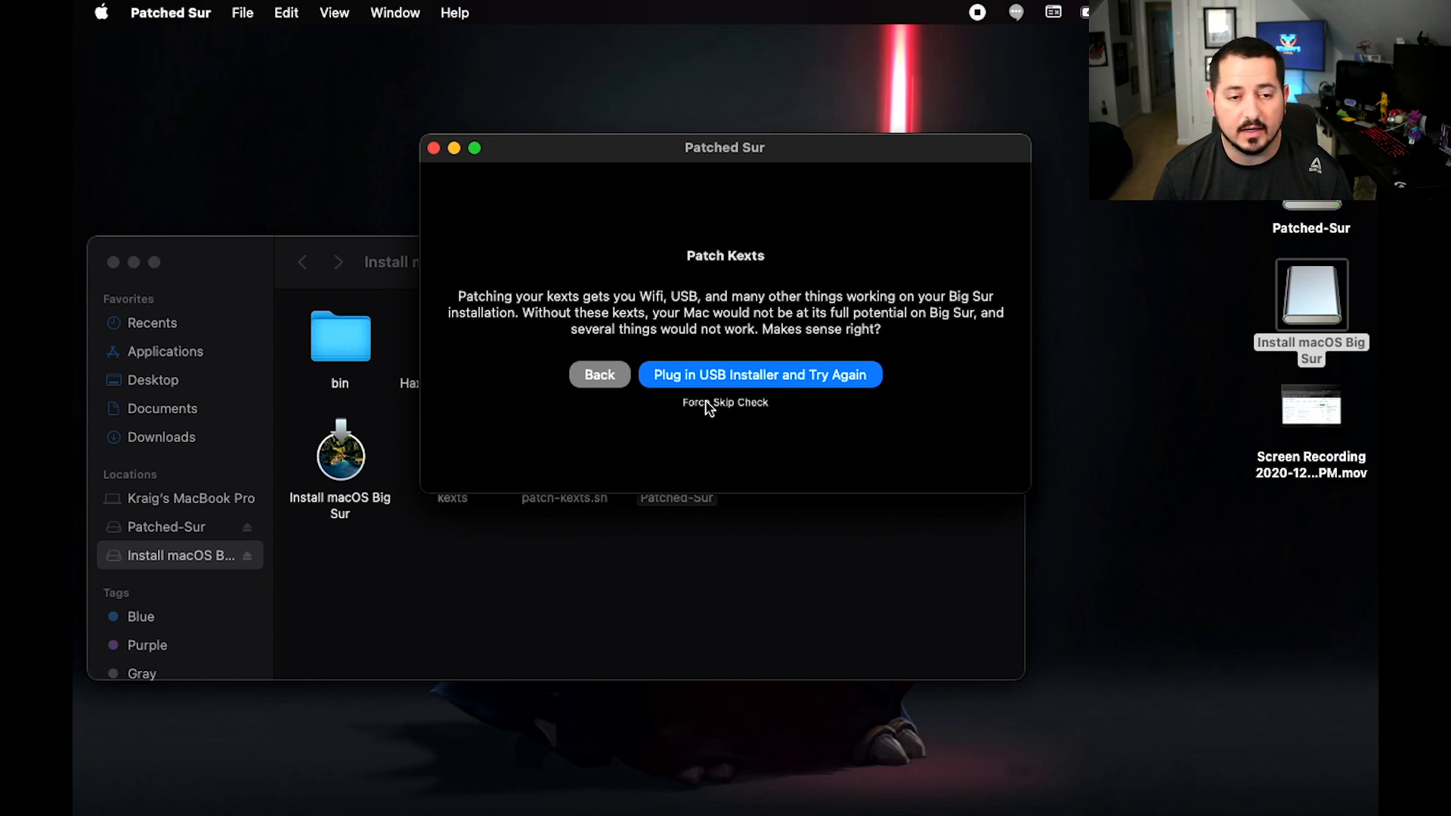
{"action": "left_click", "coordinate": [724, 402]}
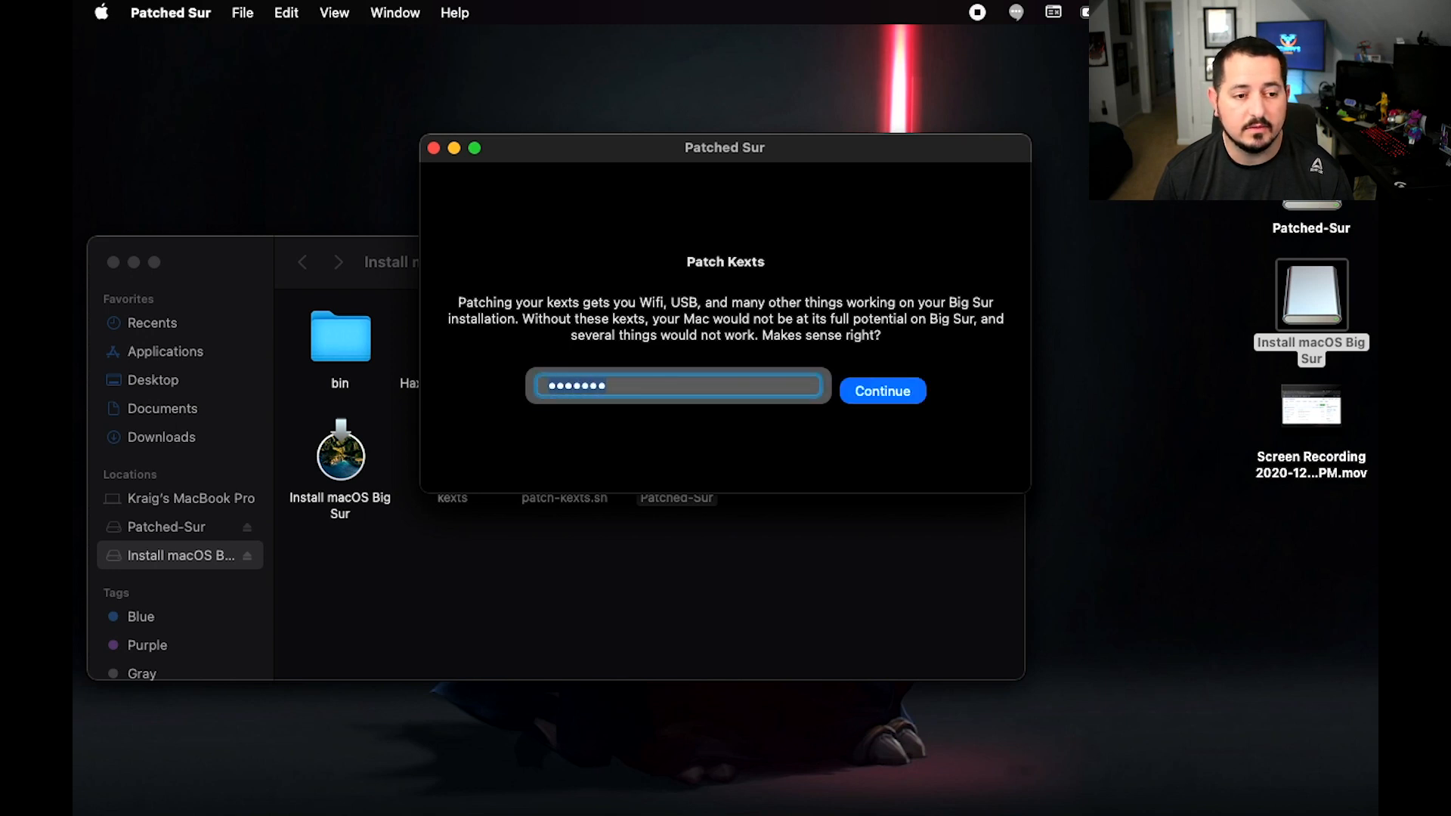
- Confirm the password and run the kext patch until only Restart to Finish remains
{"action": "left_click", "coordinate": [882, 390]}
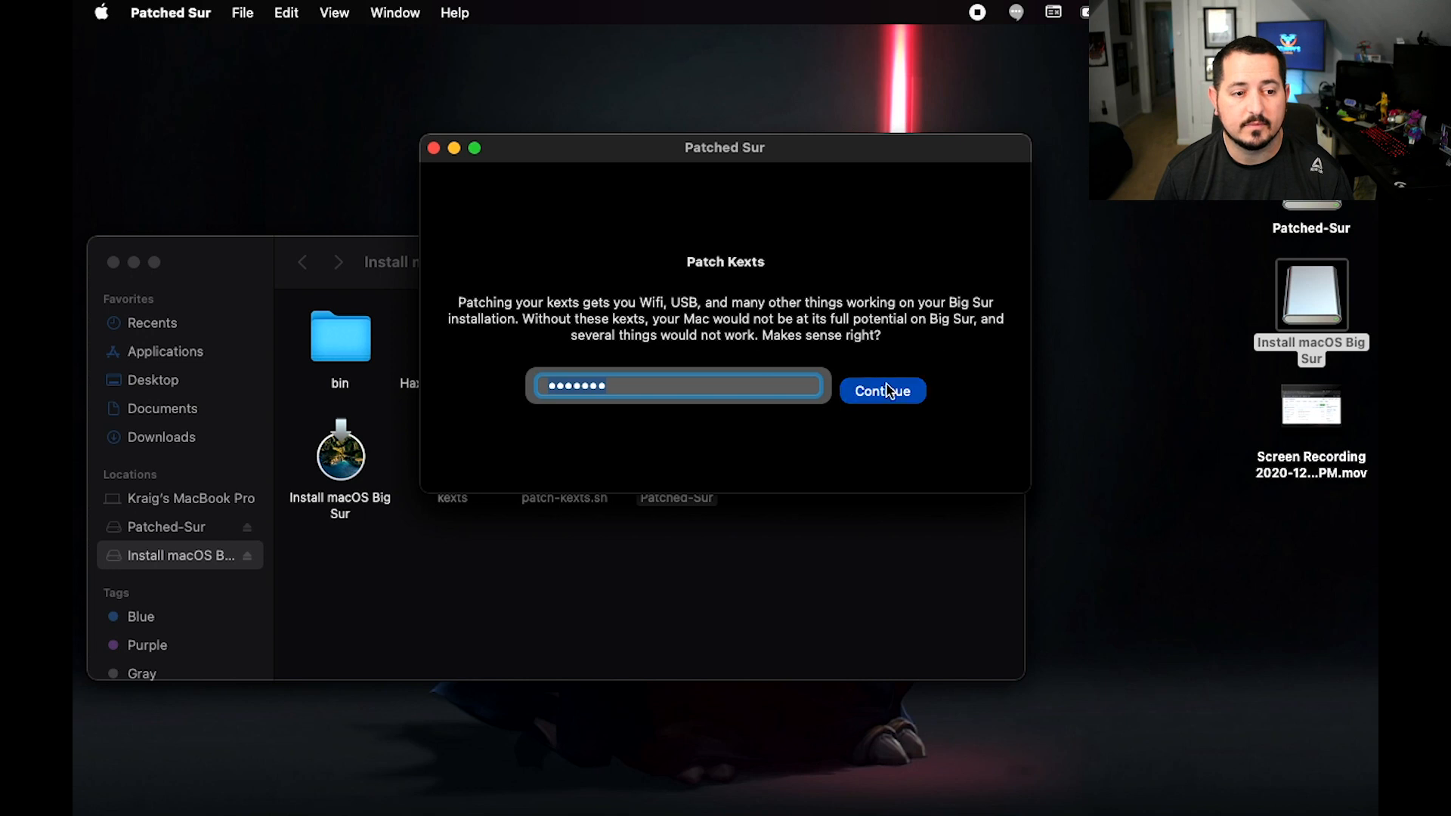
{"action": "left_click", "coordinate": [881, 390]}
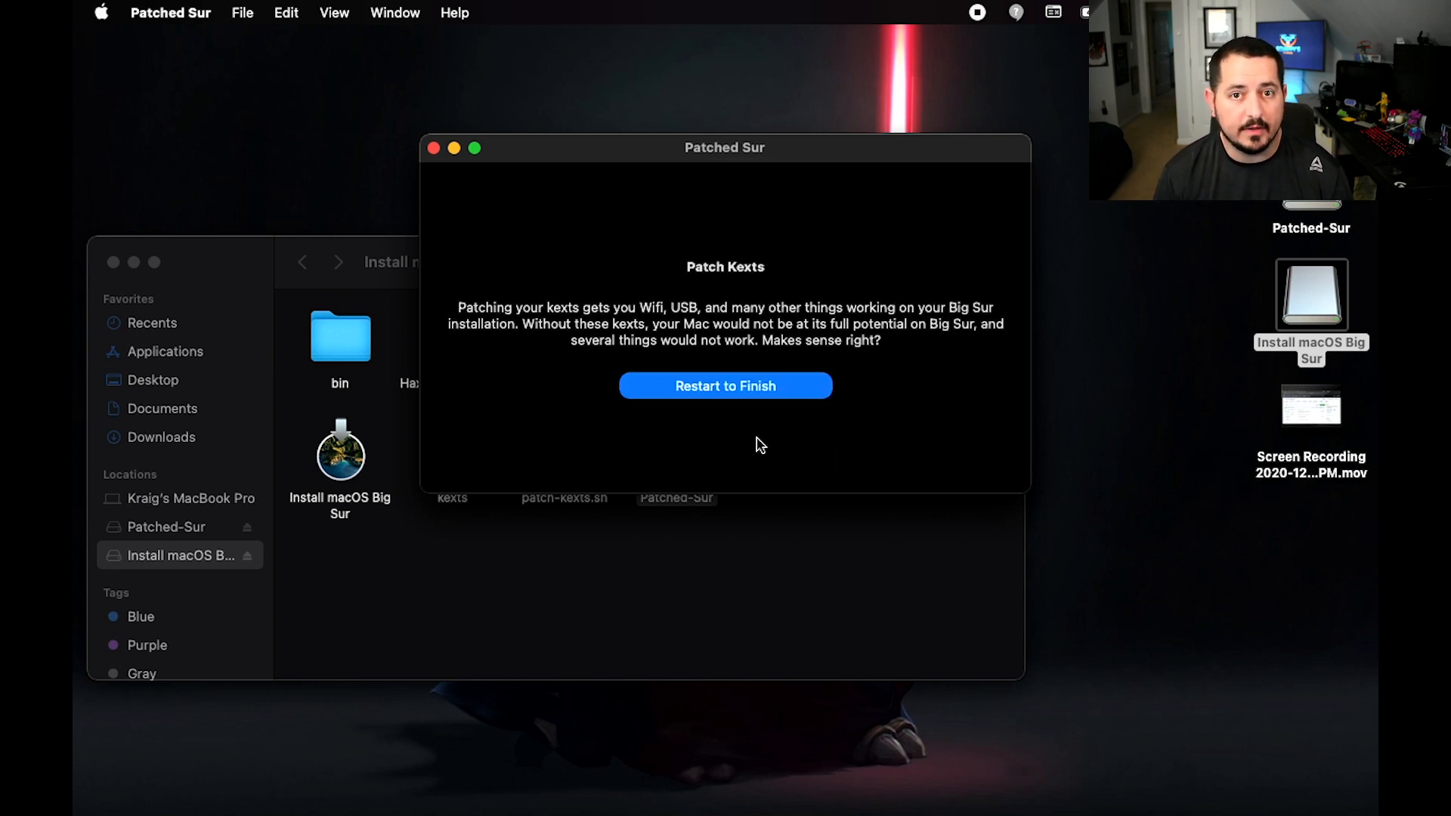
{"action": "mouse_move", "coordinate": [724, 395]}
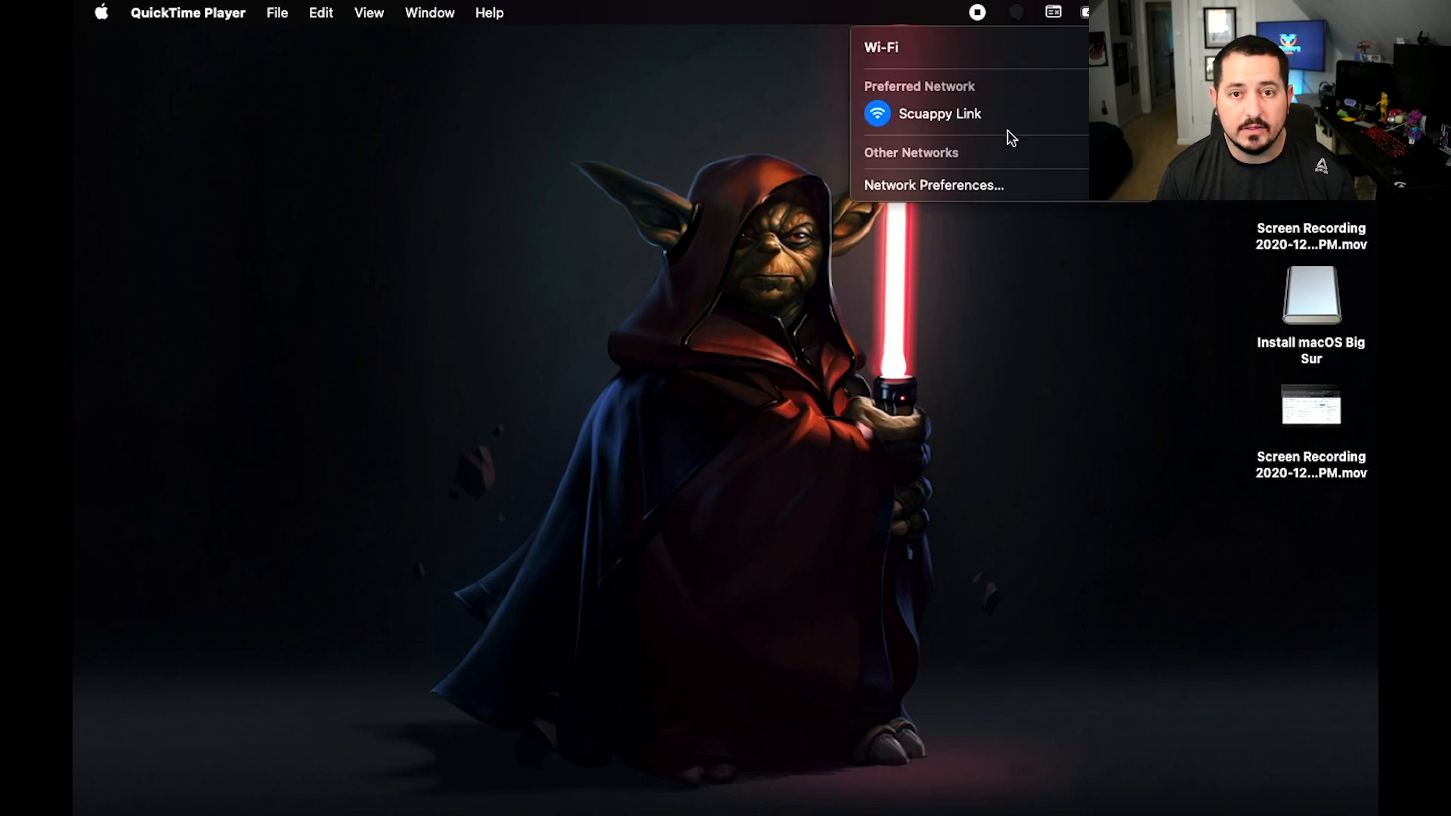
{"action": "mouse_move", "coordinate": [1002, 302]}
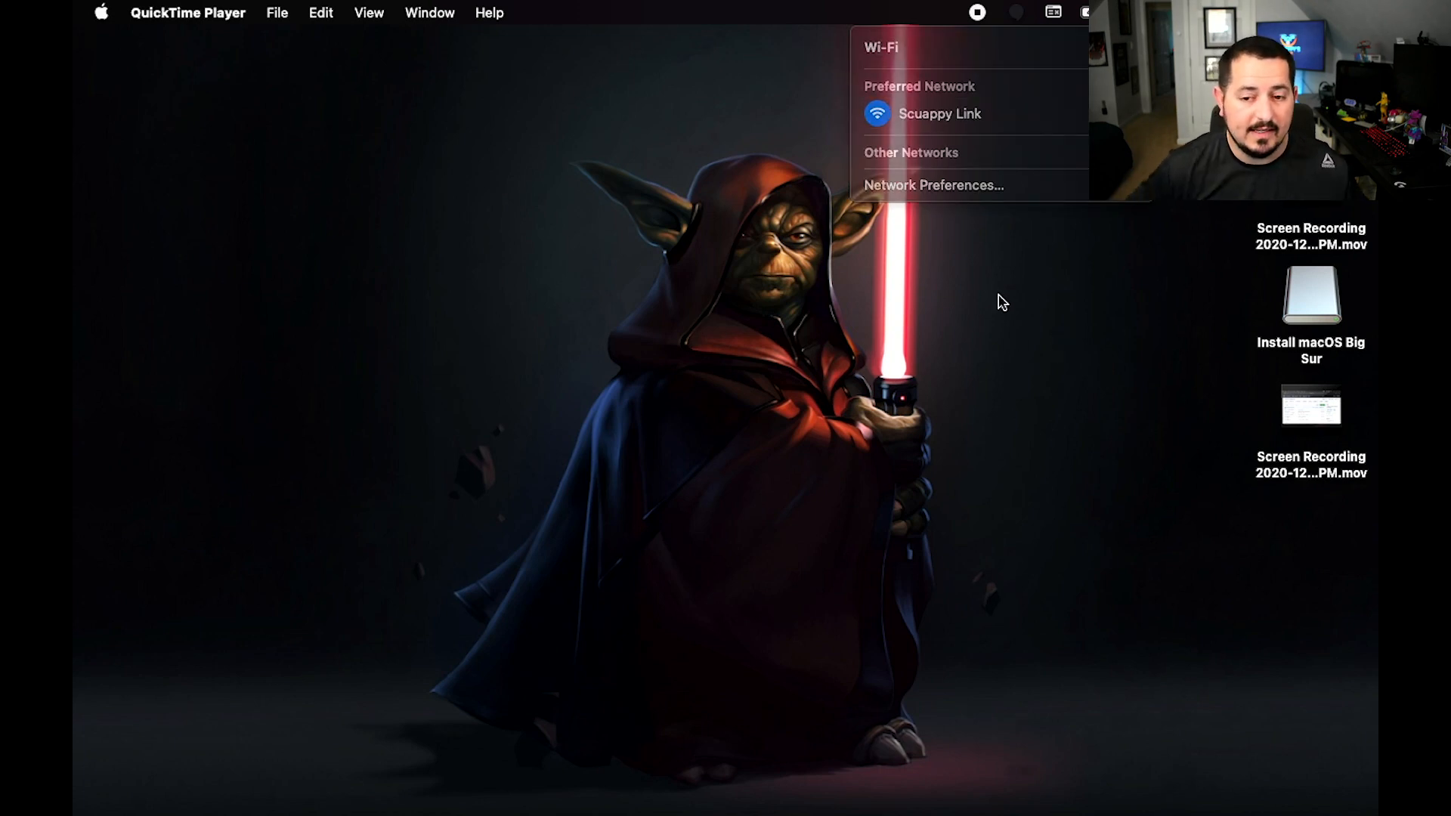
- Check the Wi-Fi menu shows a connected network and dismiss the list
{"action": "left_click", "coordinate": [831, 415]}
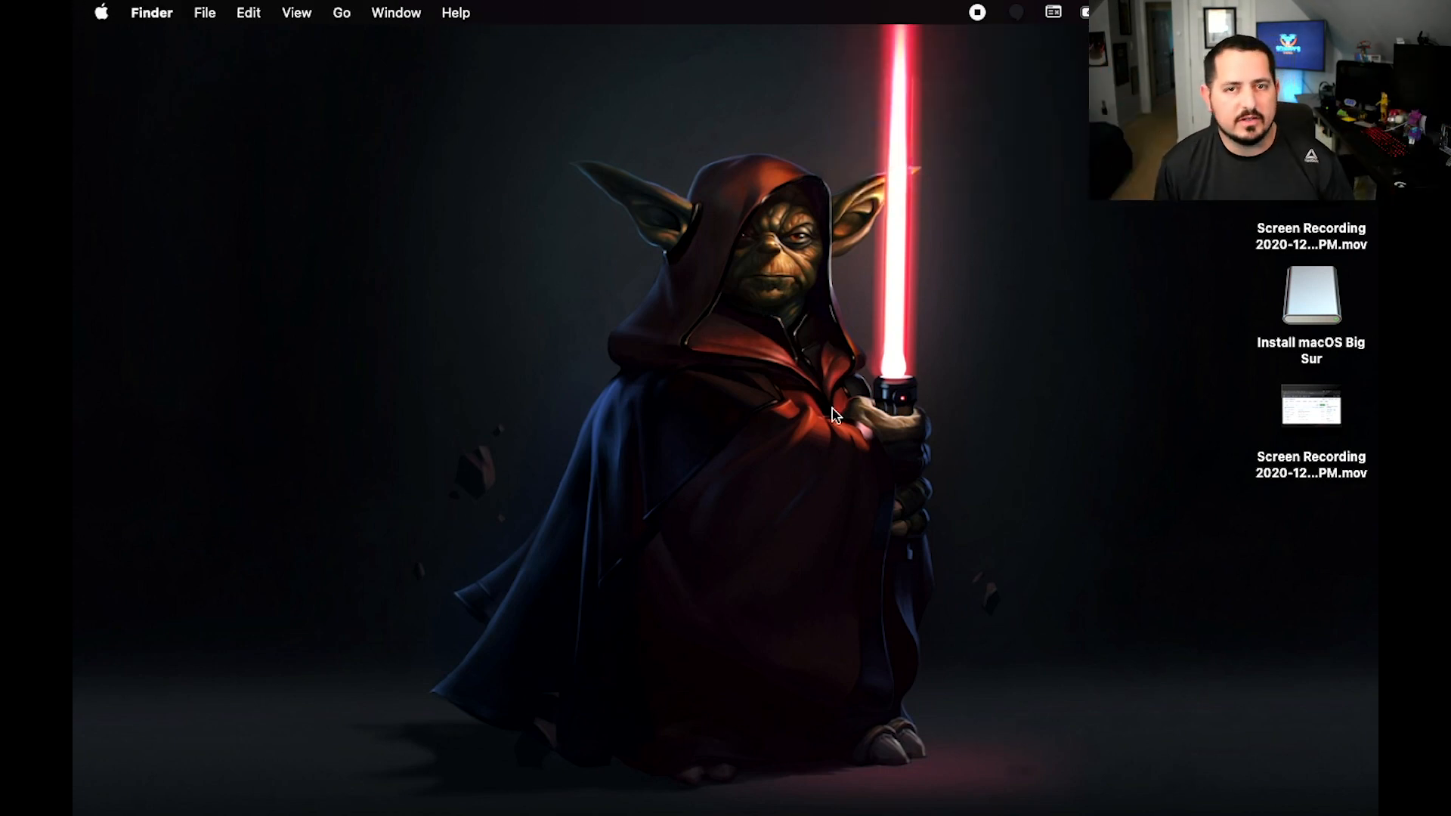
{"action": "mouse_move", "coordinate": [592, 537]}
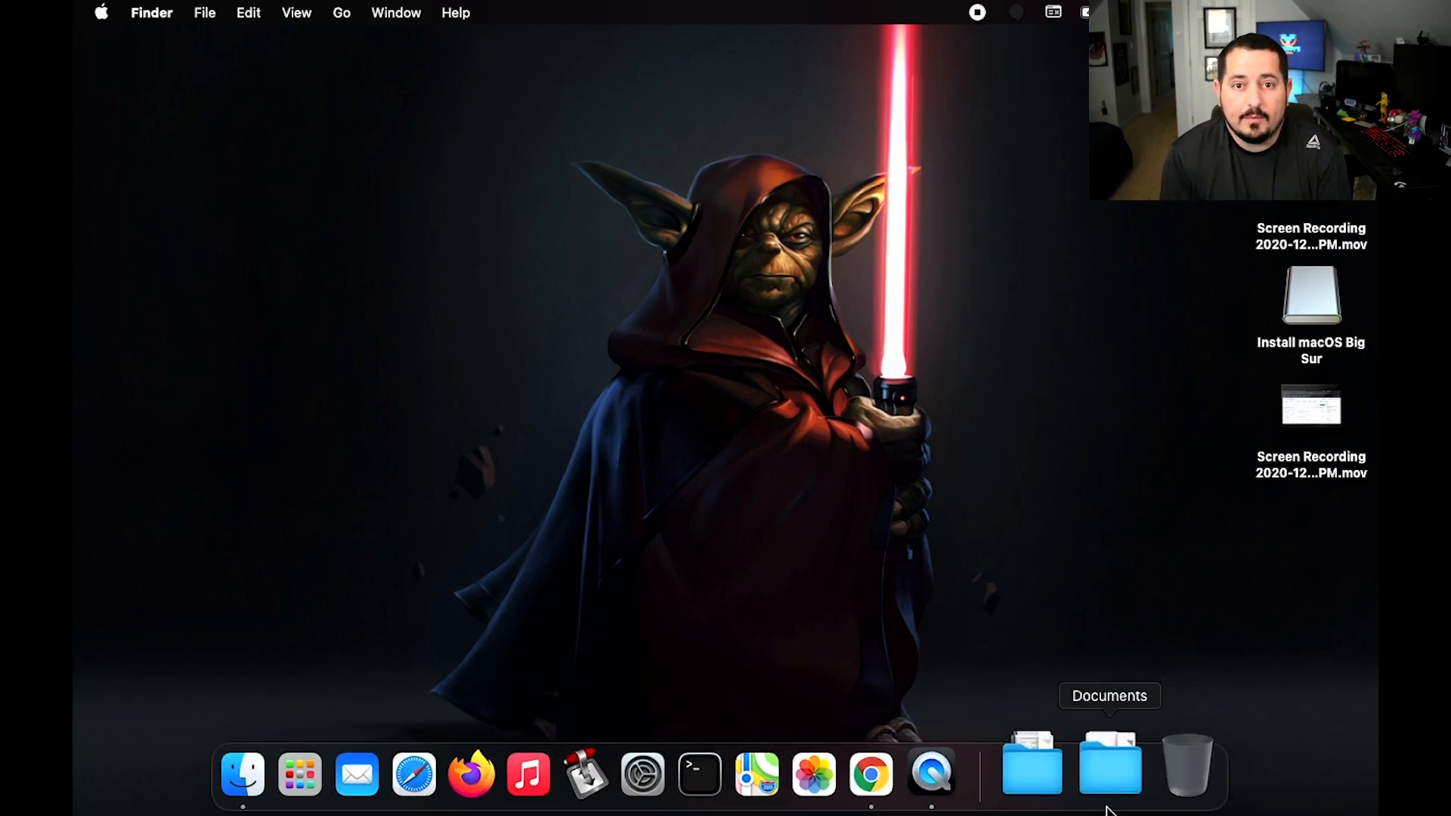
{"action": "mouse_move", "coordinate": [978, 324]}
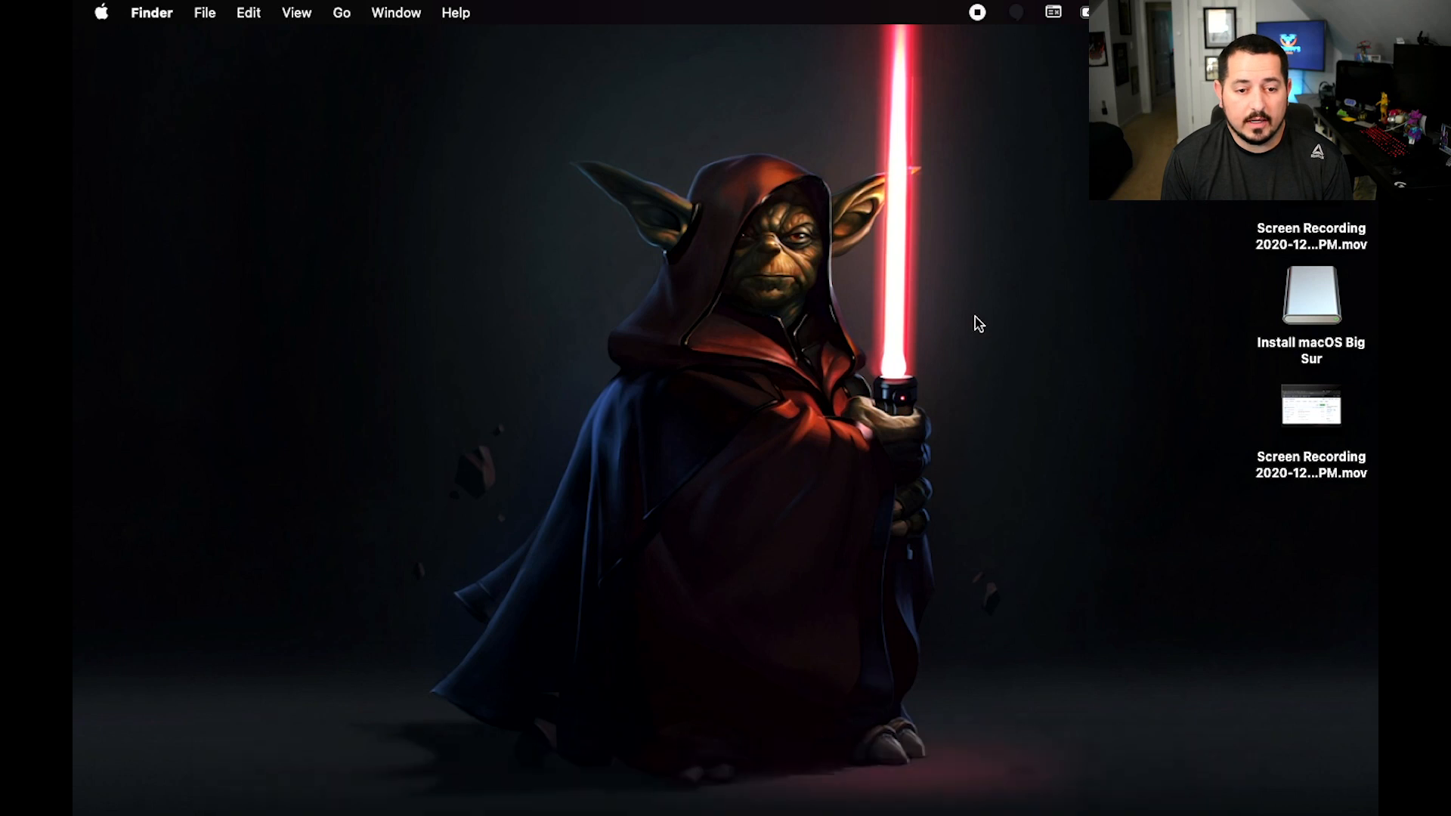
{"action": "mouse_move", "coordinate": [1108, 311]}
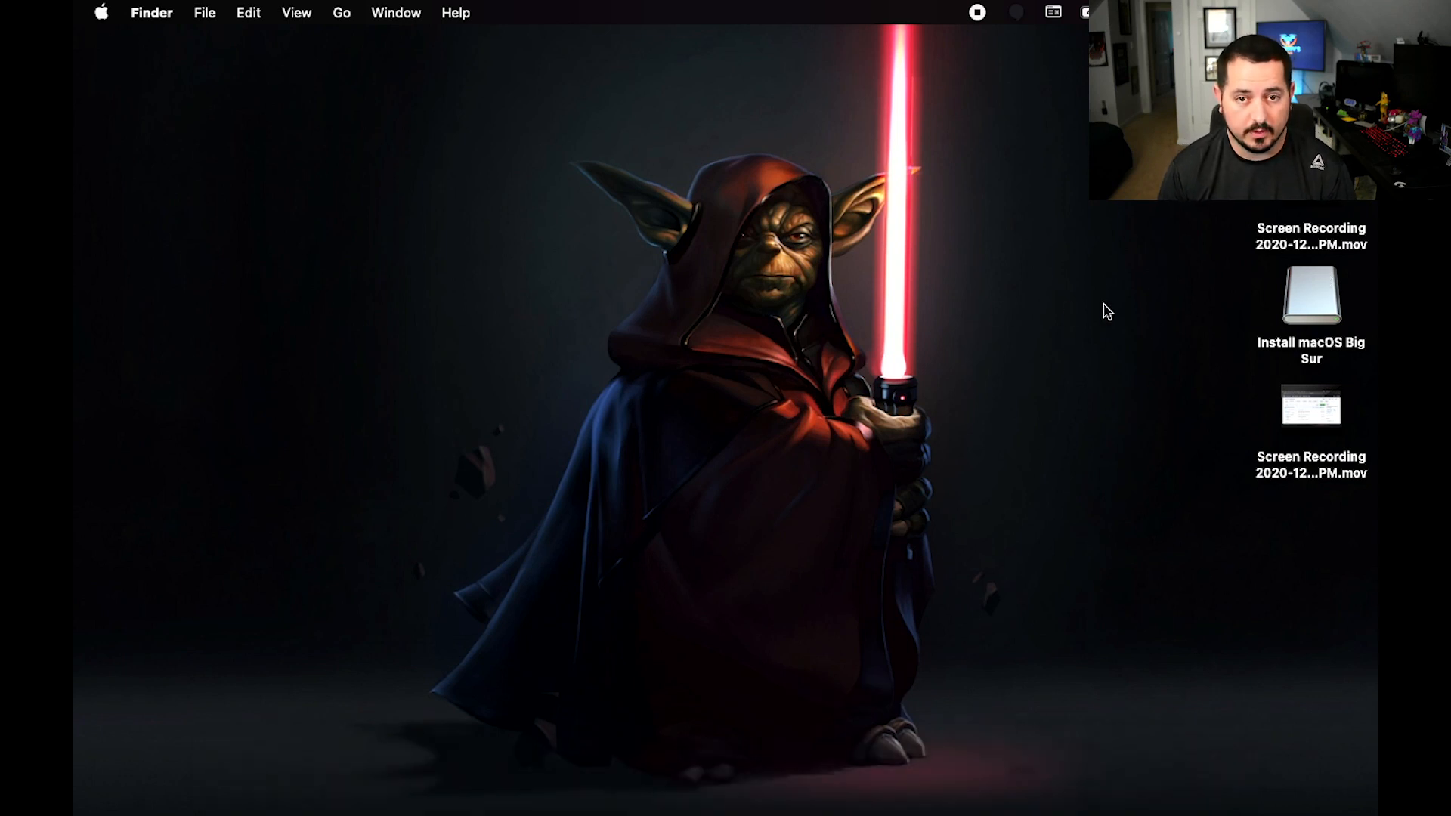
{"action": "mouse_move", "coordinate": [1213, 313]}
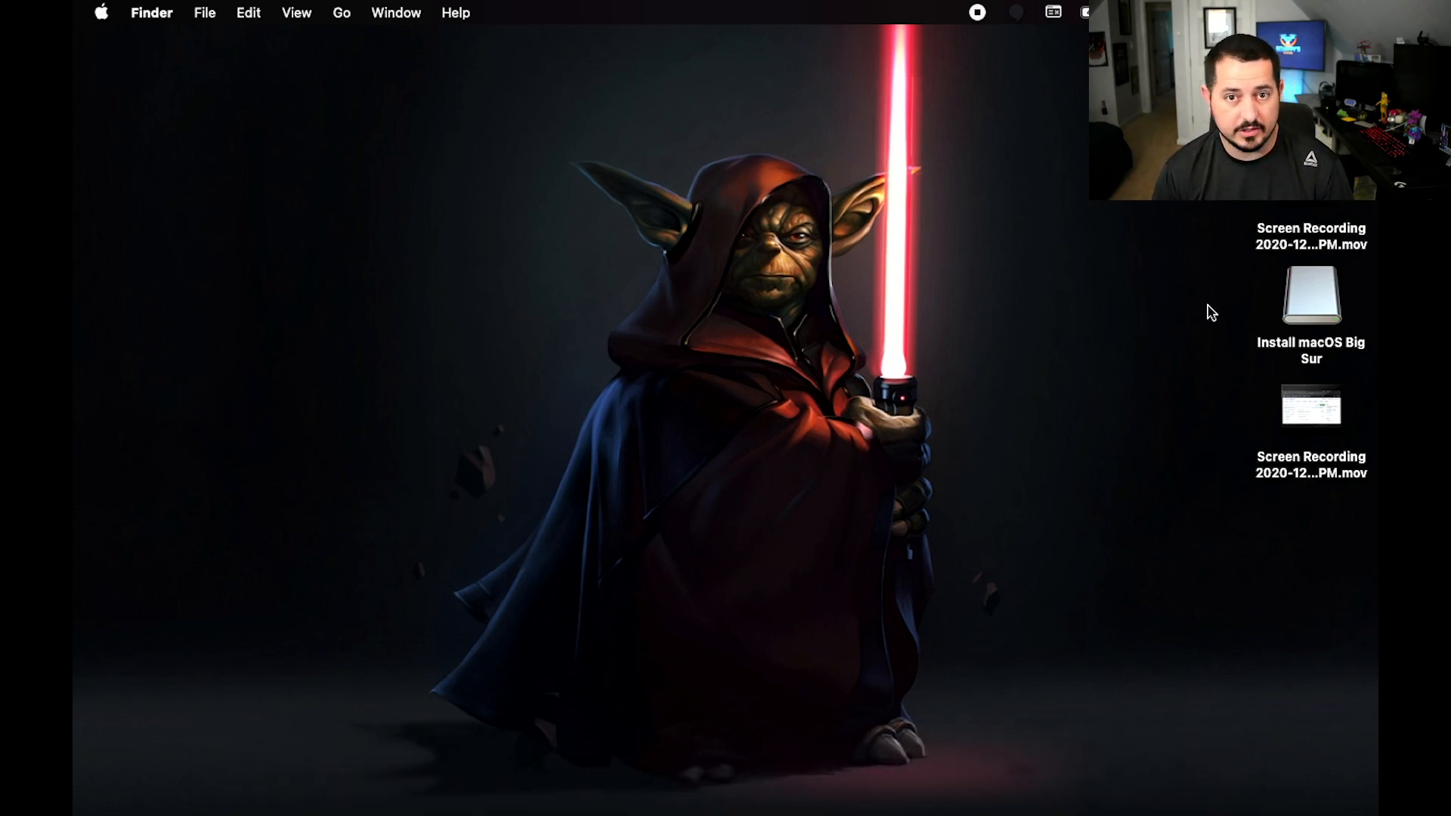
- Relaunch Patched-Sur from the Install macOS Big Sur volume
{"action": "double_click", "coordinate": [1312, 295]}
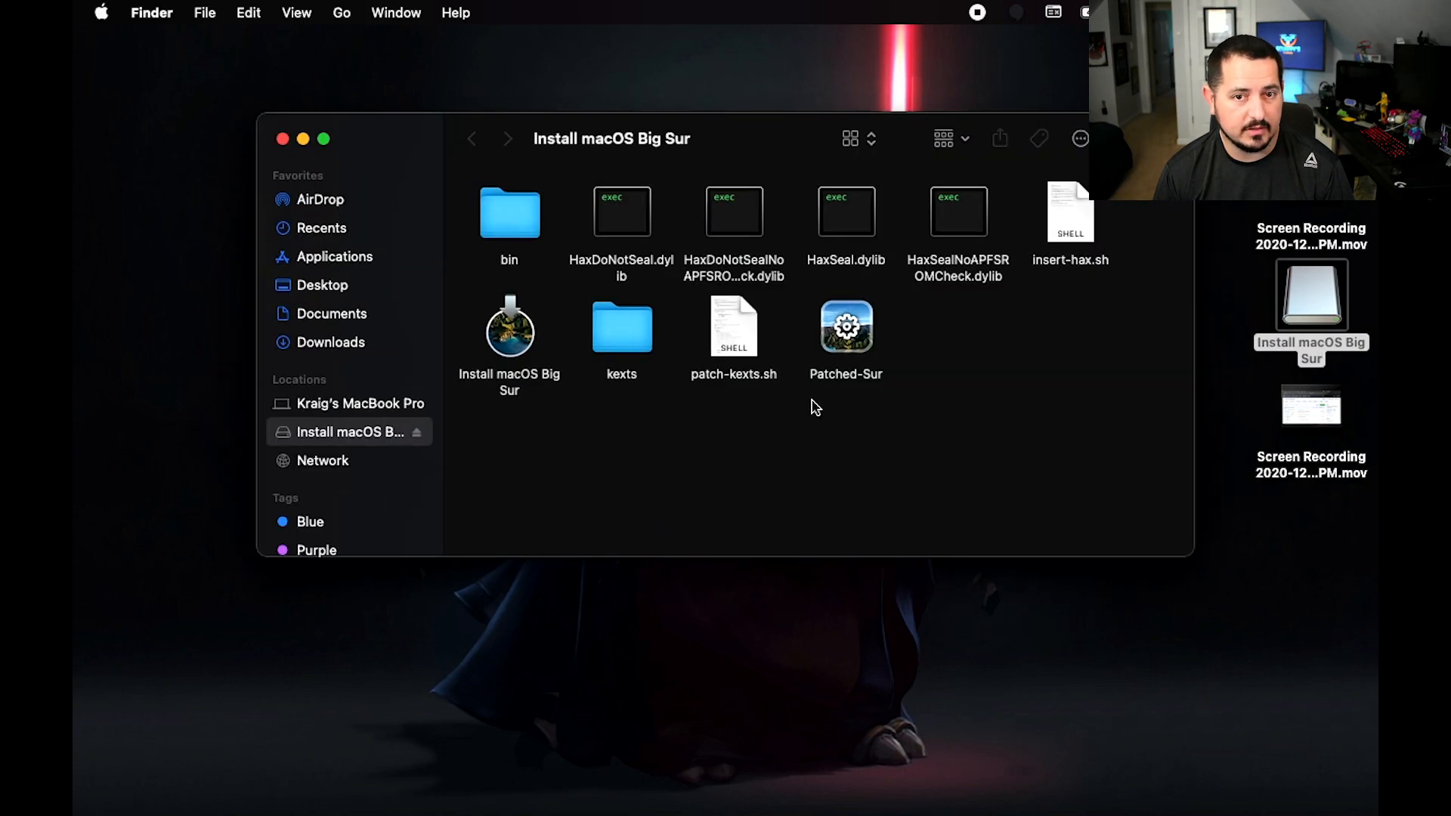
{"action": "left_click", "coordinate": [845, 325]}
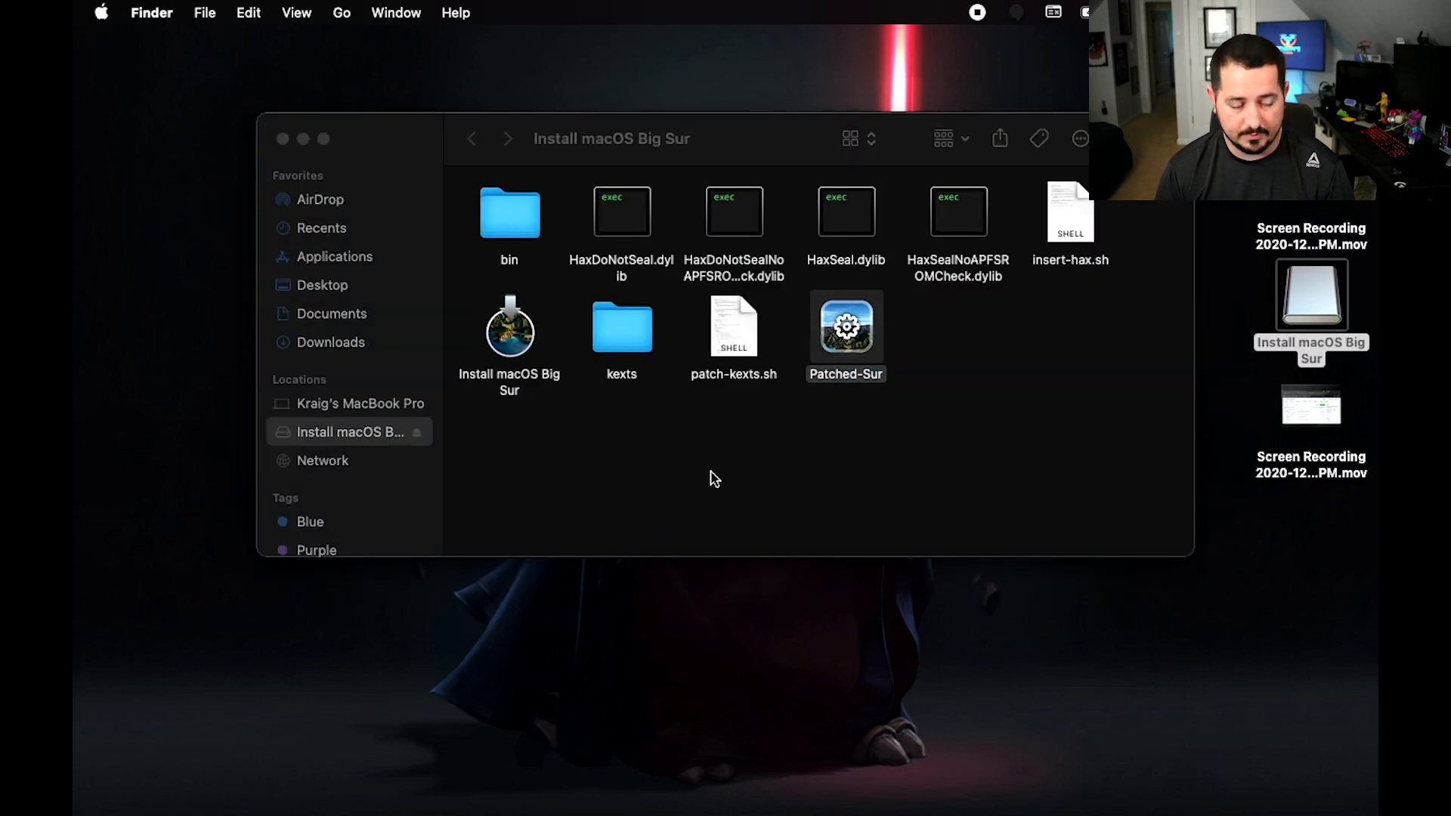
{"action": "double_click", "coordinate": [844, 334]}
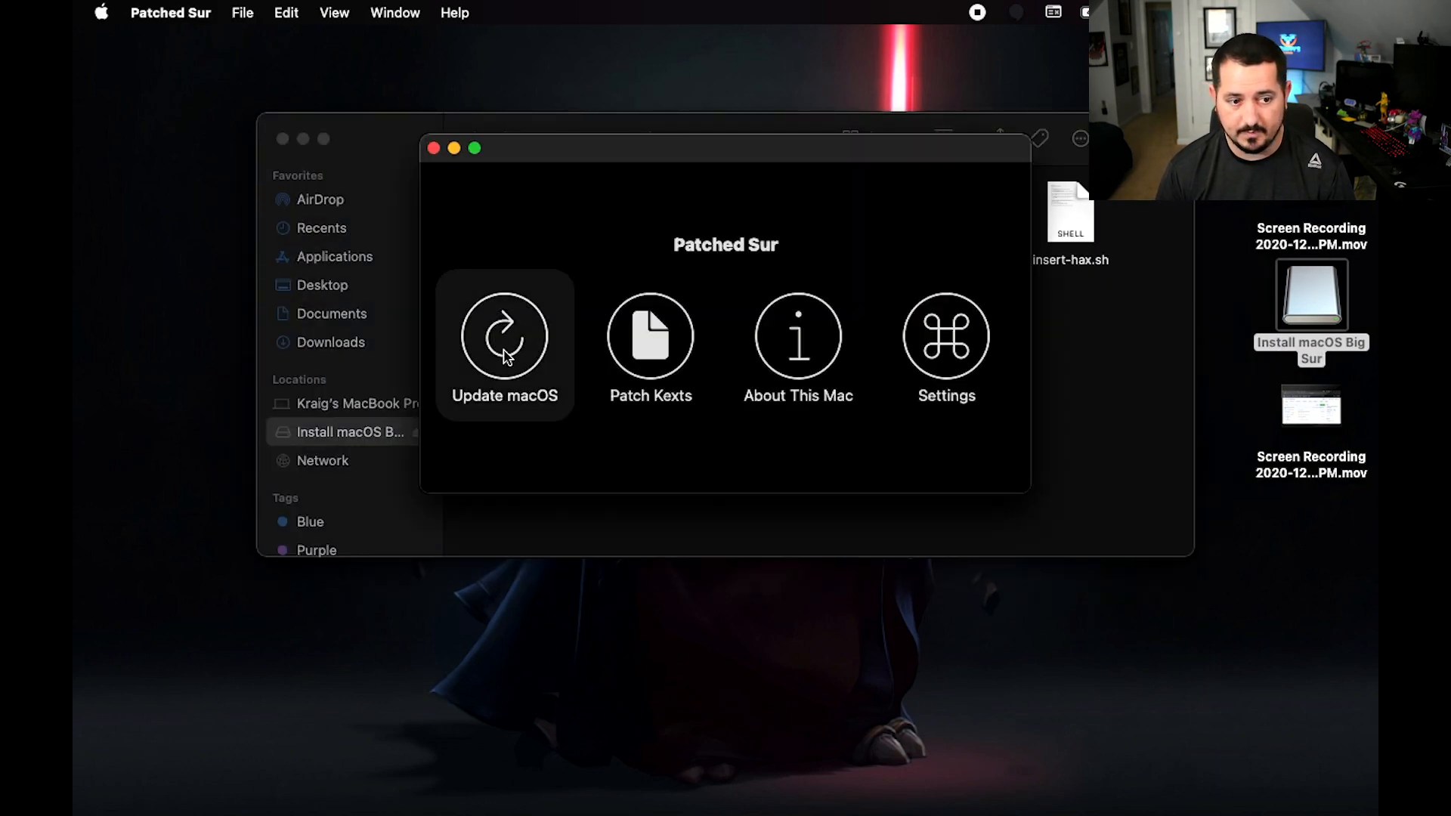
{"action": "mouse_move", "coordinate": [945, 348]}
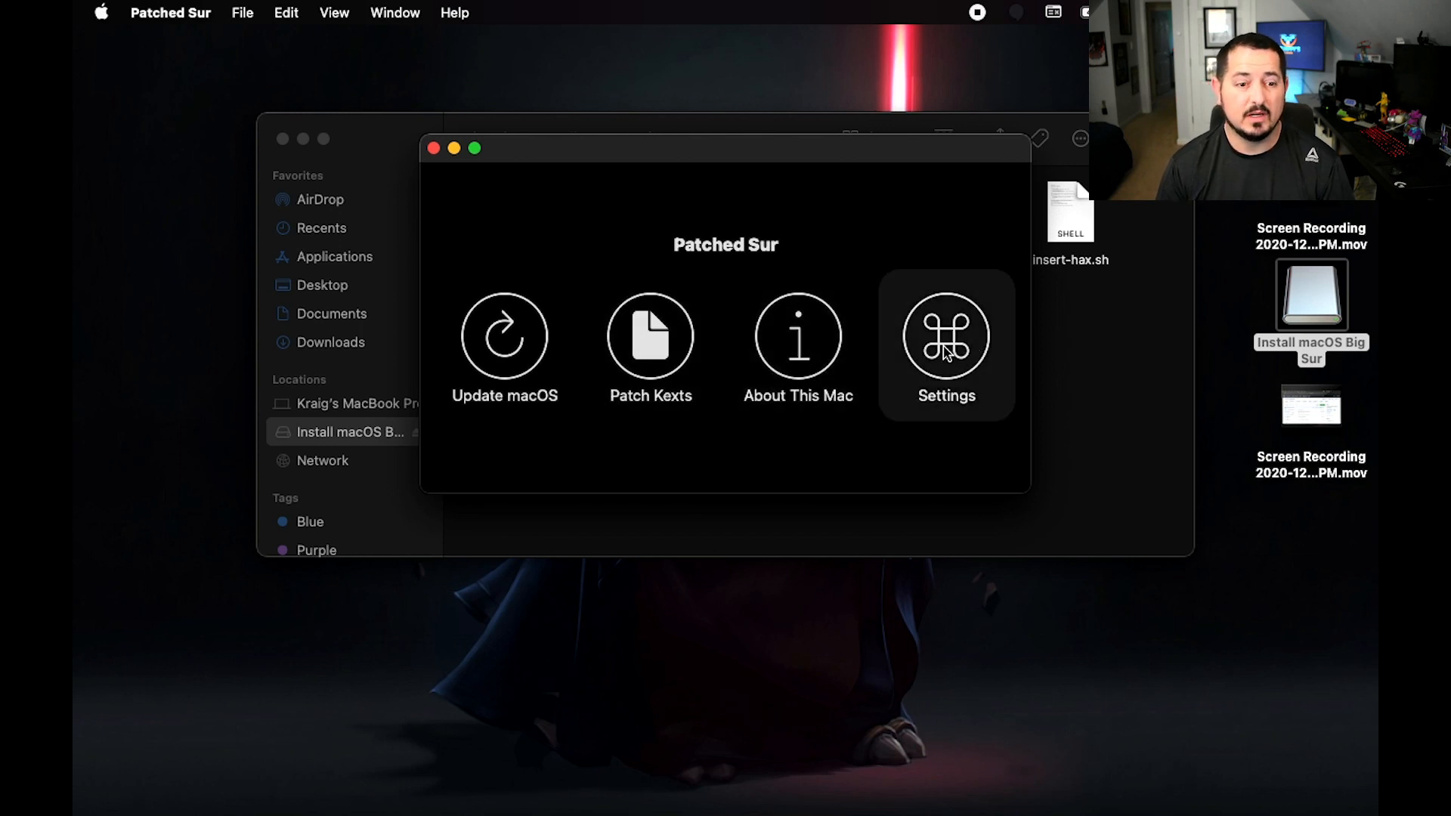
- Check the patcher's settings and return toward its Big Sur system overview
{"action": "left_click", "coordinate": [946, 335]}
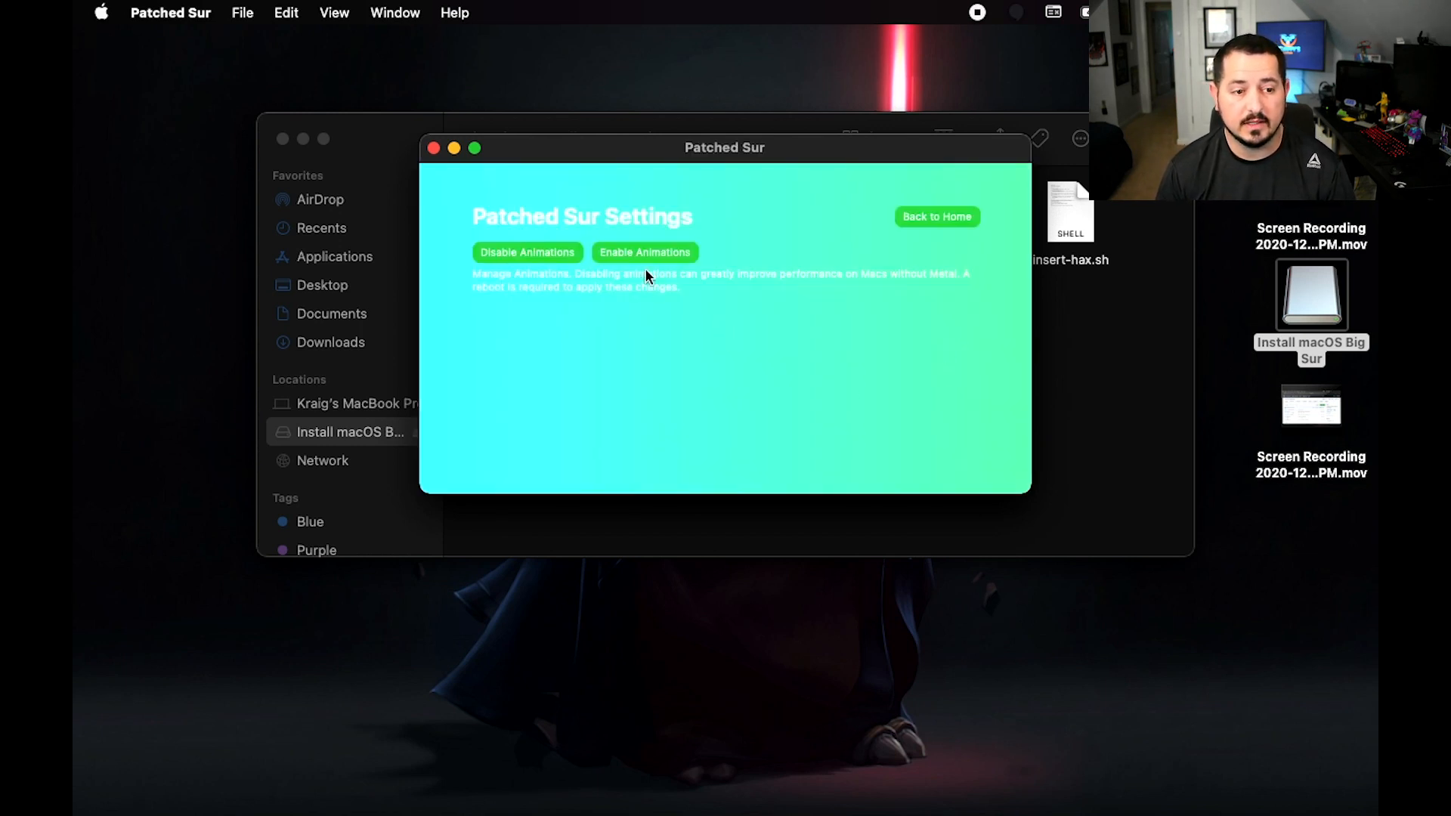
{"action": "mouse_move", "coordinate": [439, 183]}
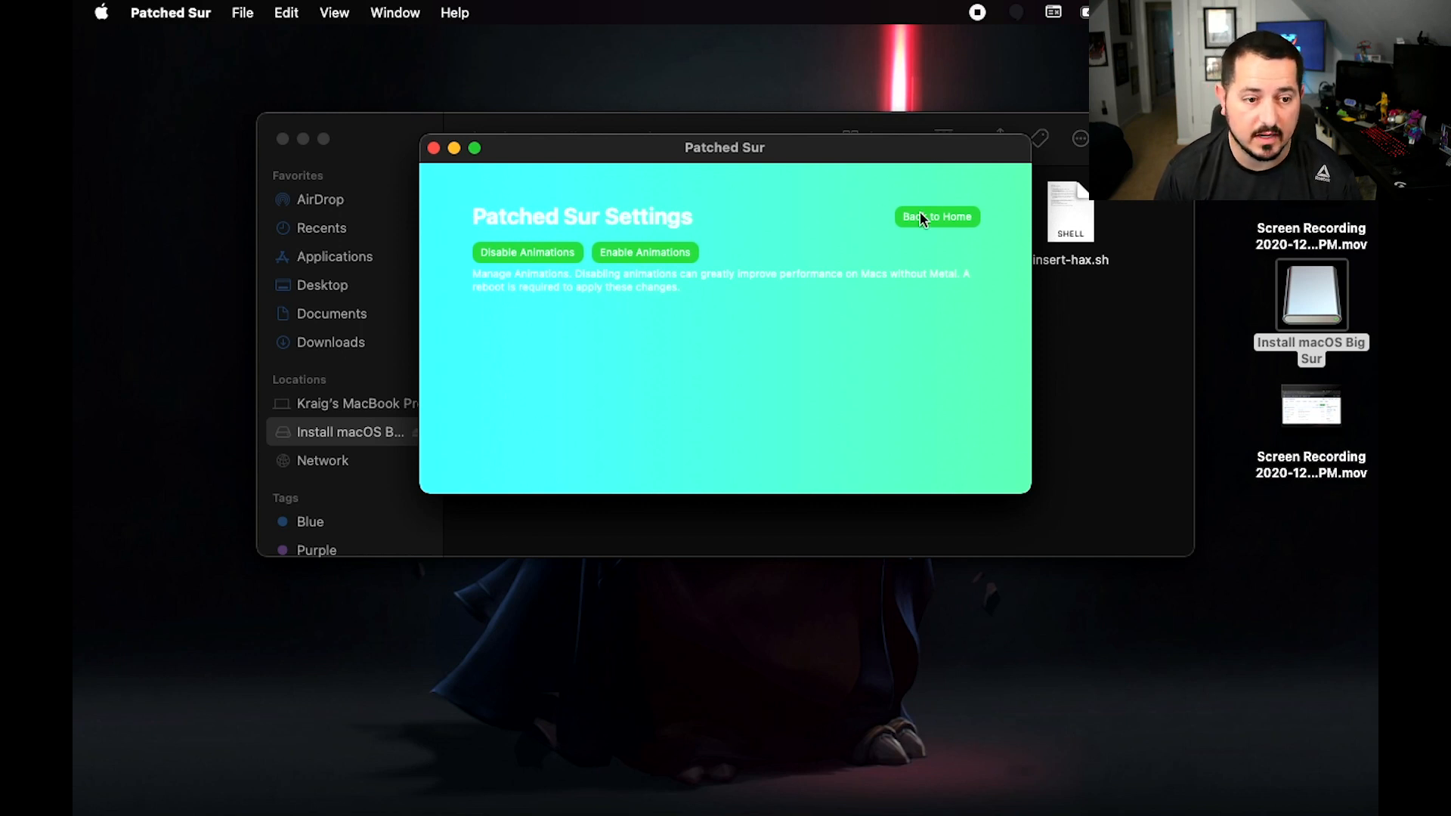
{"action": "left_click", "coordinate": [935, 216]}
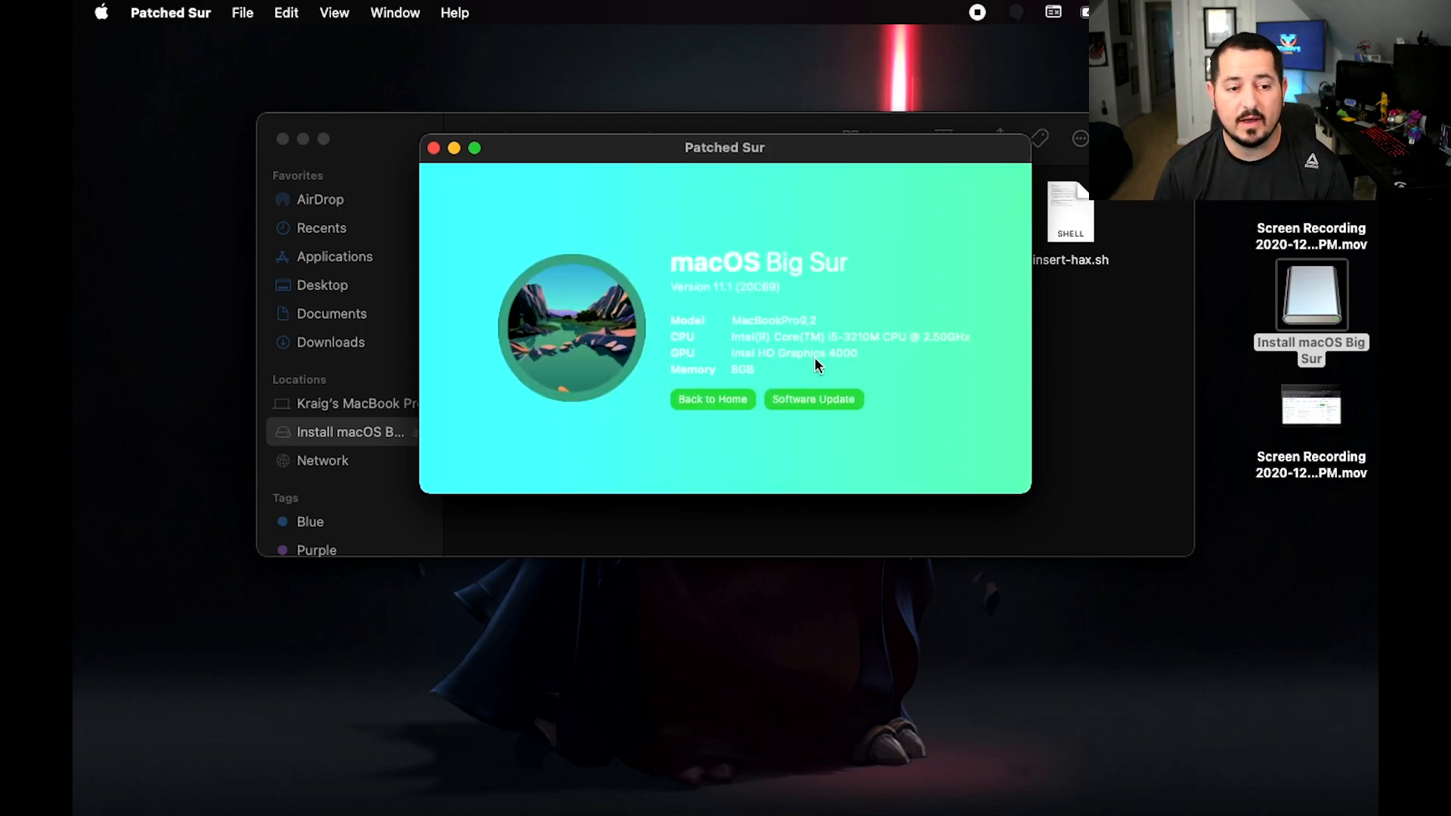
{"action": "mouse_move", "coordinate": [735, 326]}
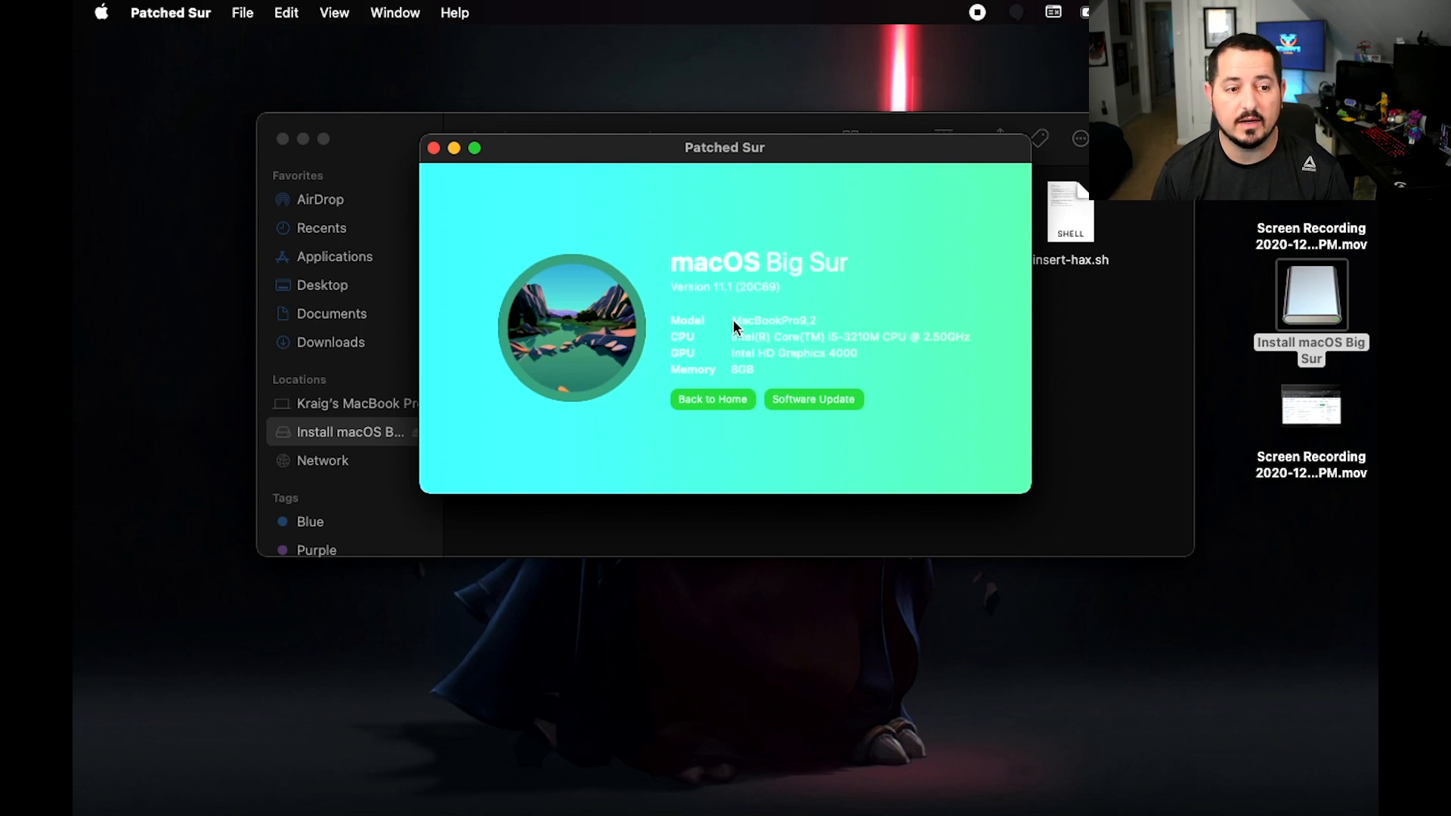
{"action": "mouse_move", "coordinate": [890, 393]}
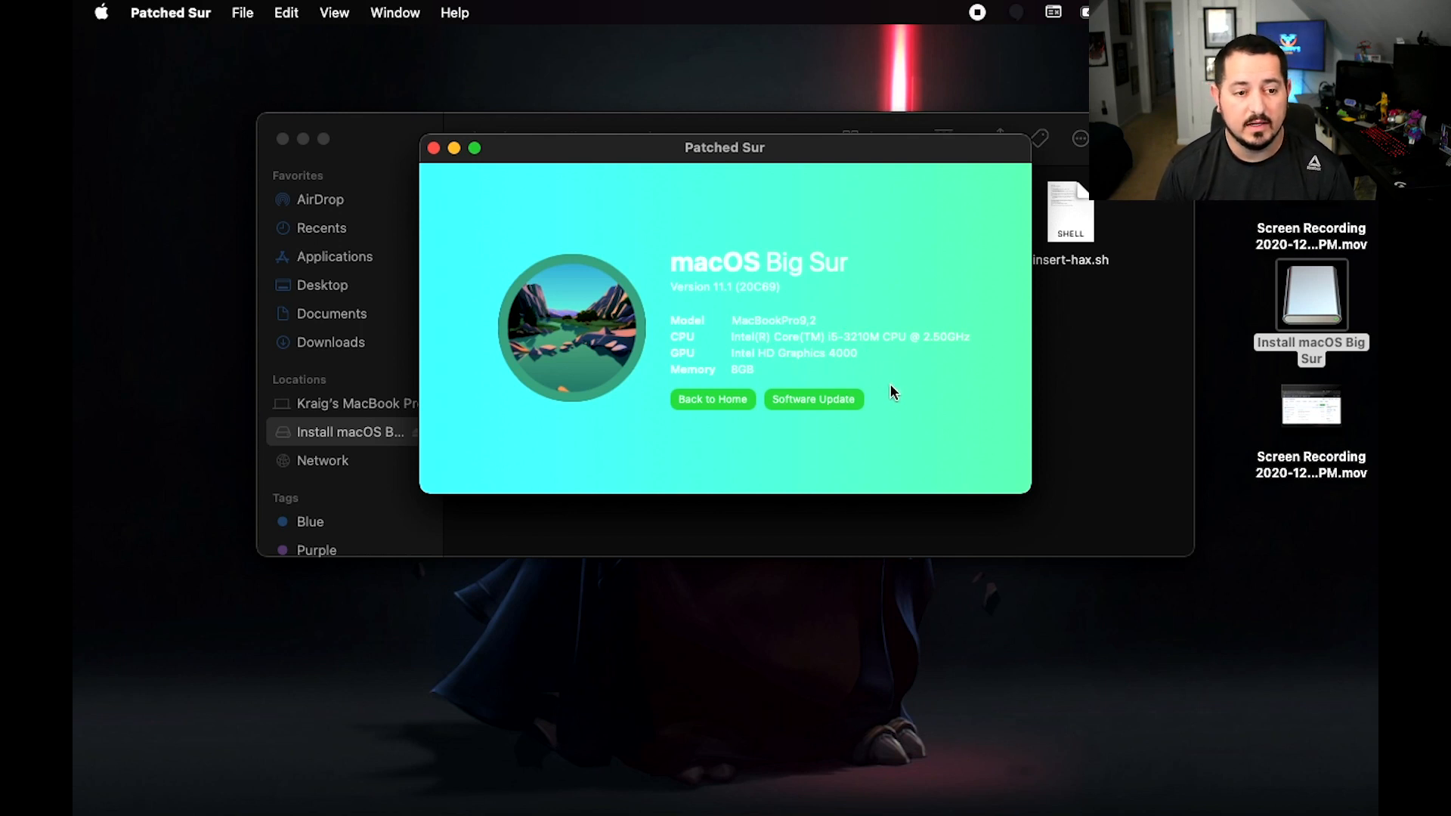
{"action": "mouse_move", "coordinate": [707, 399]}
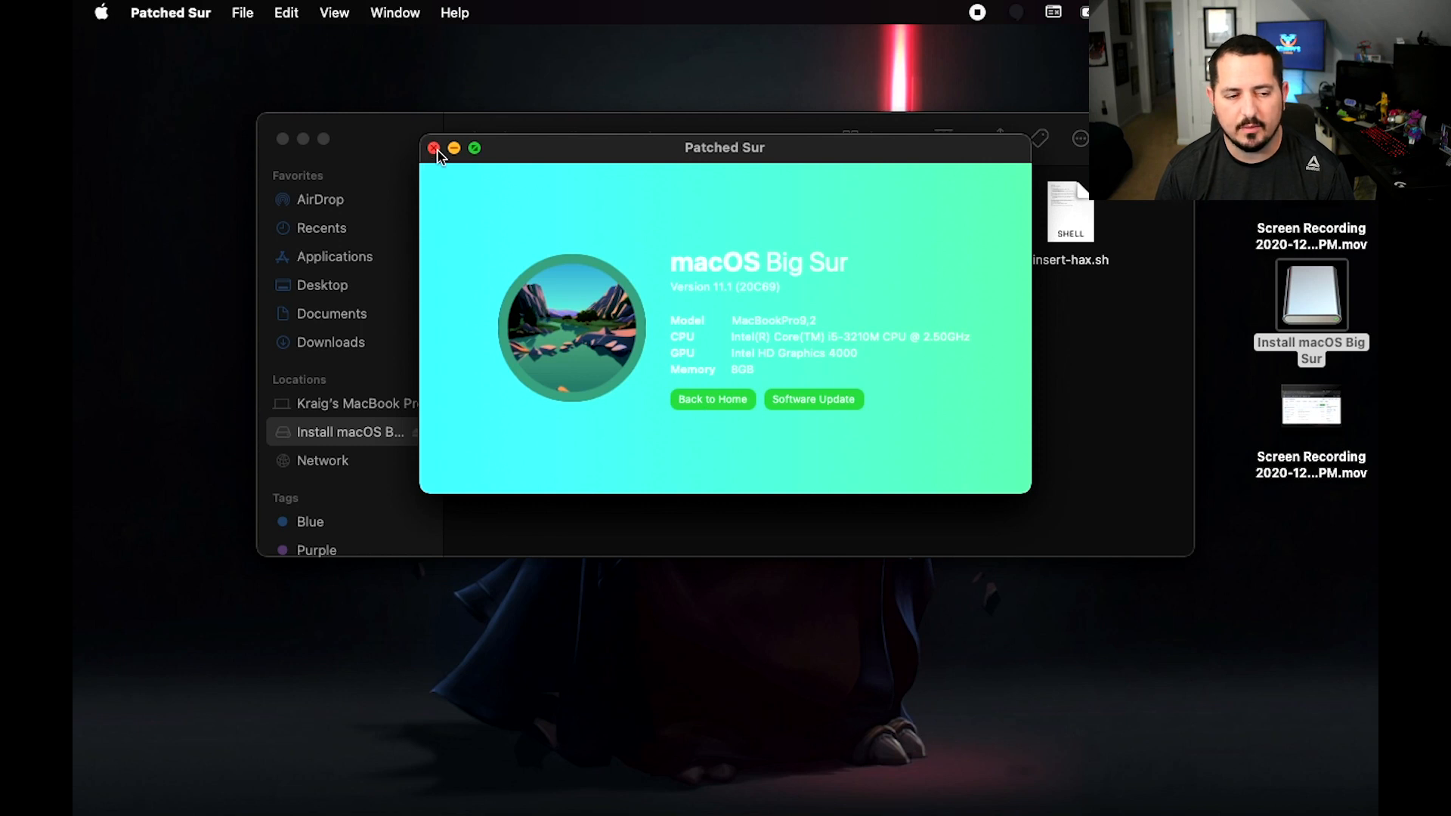
- Close the Patched Sur window, leaving the installer volume's files in Finder
{"action": "left_click", "coordinate": [434, 148]}
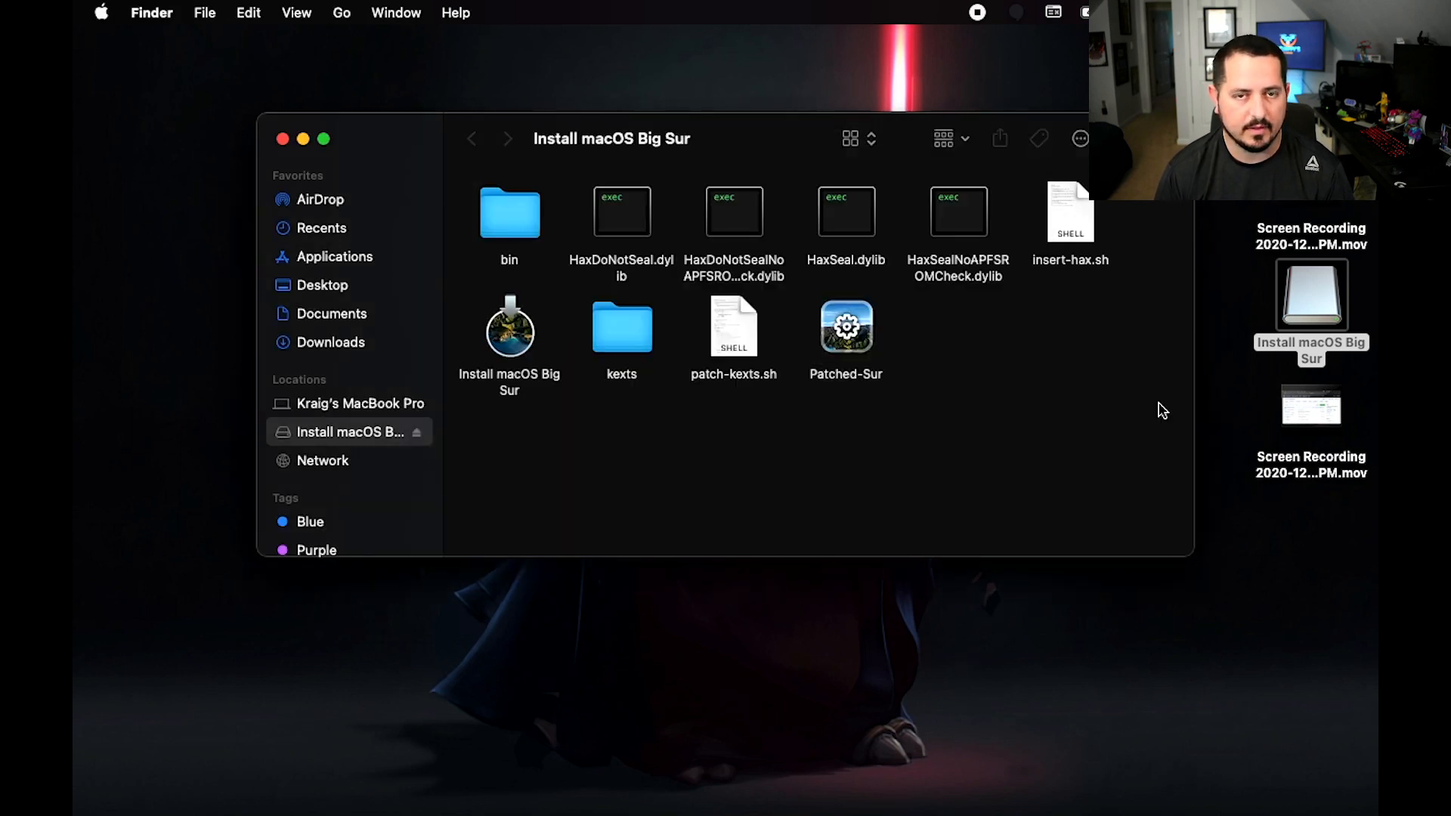